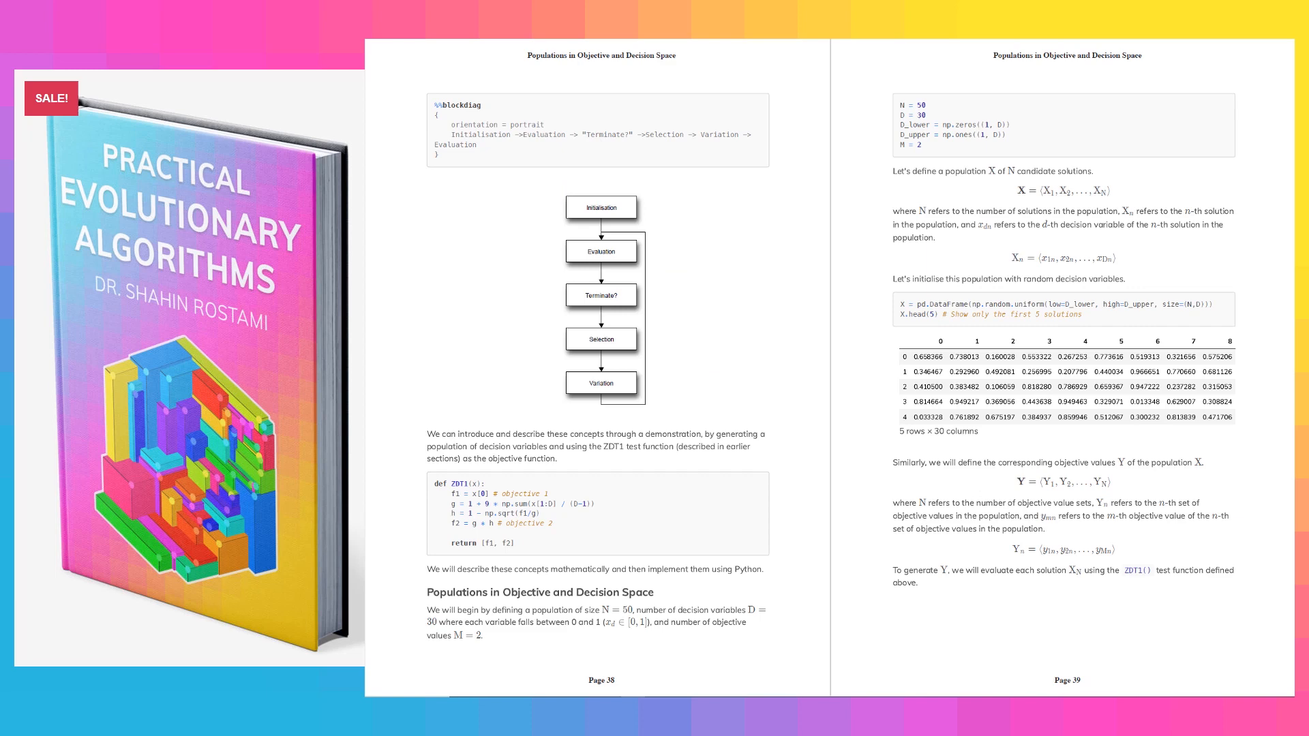
# - Scroll to the first code cell below the ZDT1 equations and begin typing D = 30
pyautogui.scroll(-3)
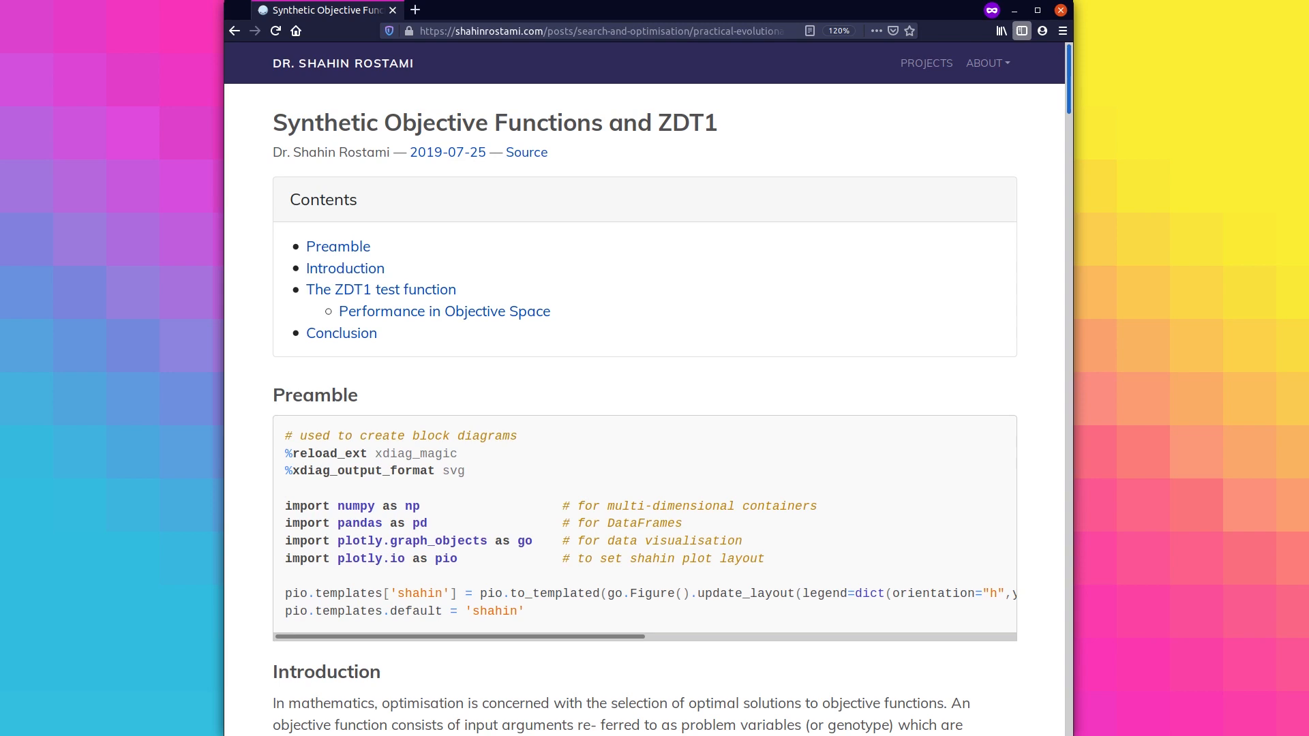
pyautogui.scroll(-3)
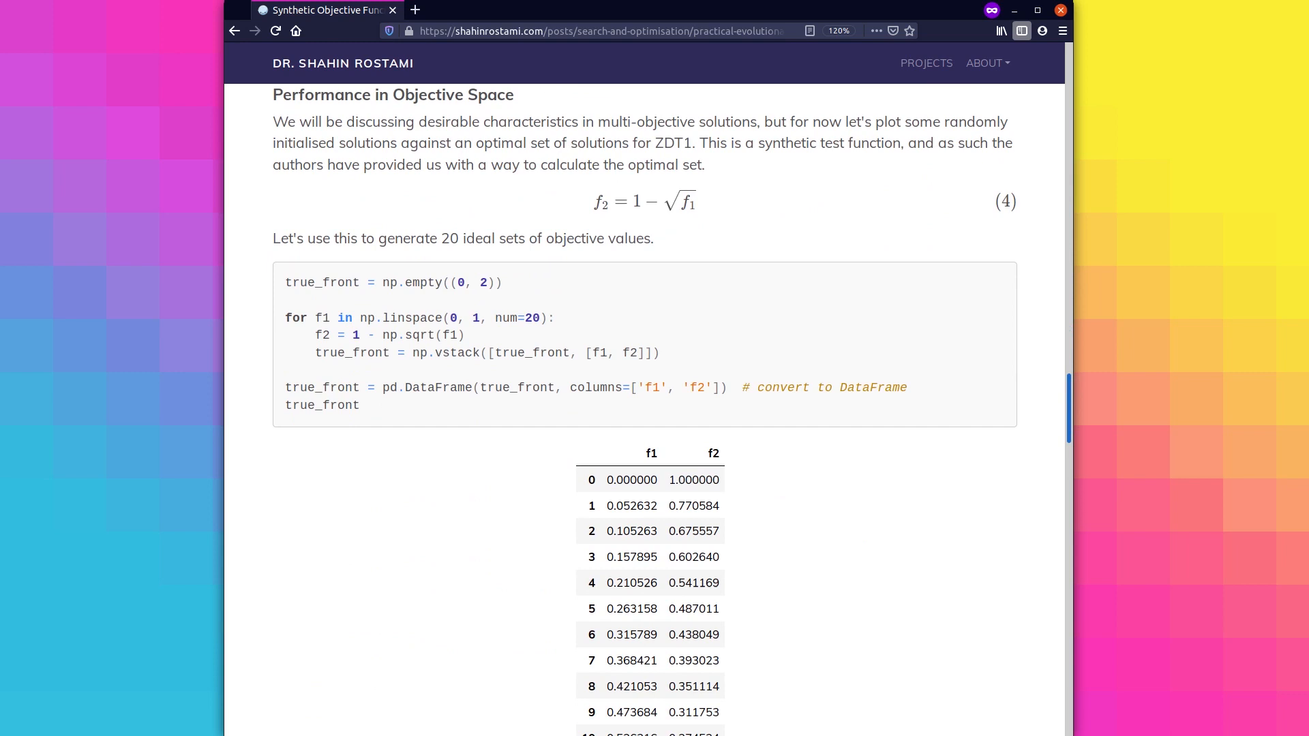
pyautogui.scroll(-3)
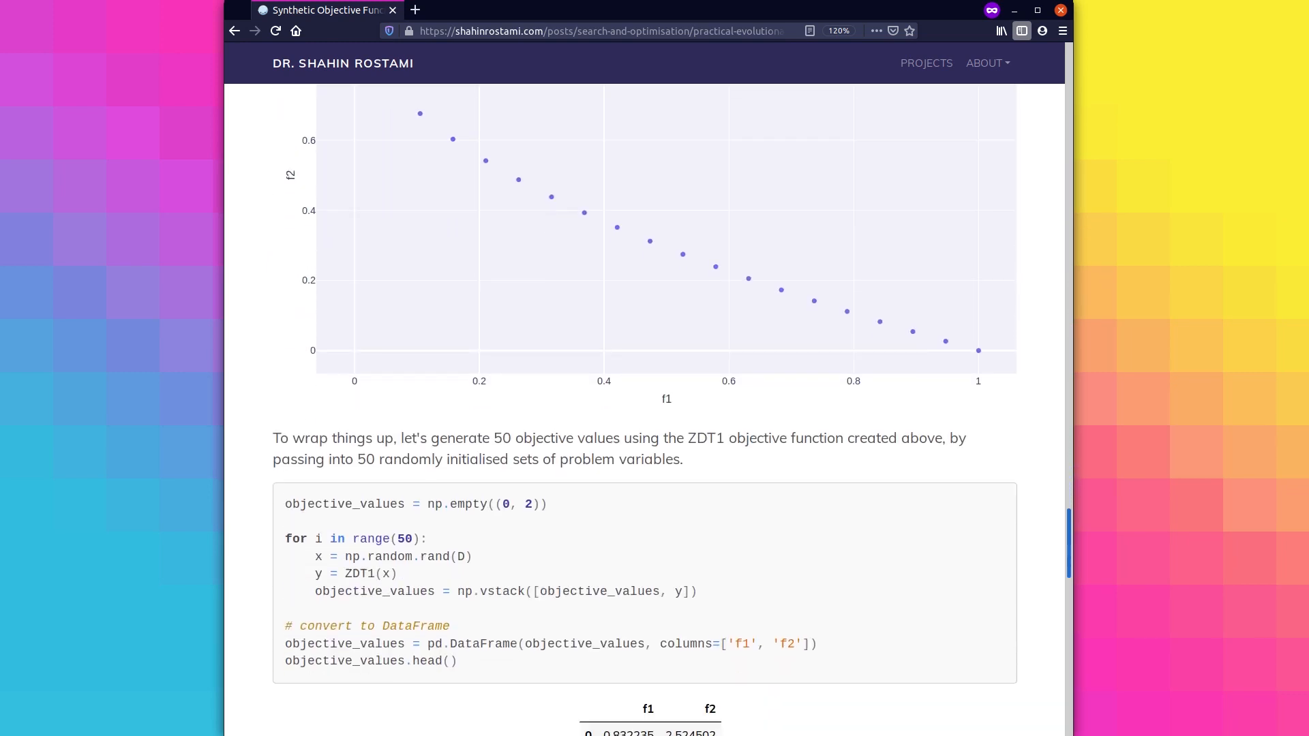
pyautogui.scroll(-3)
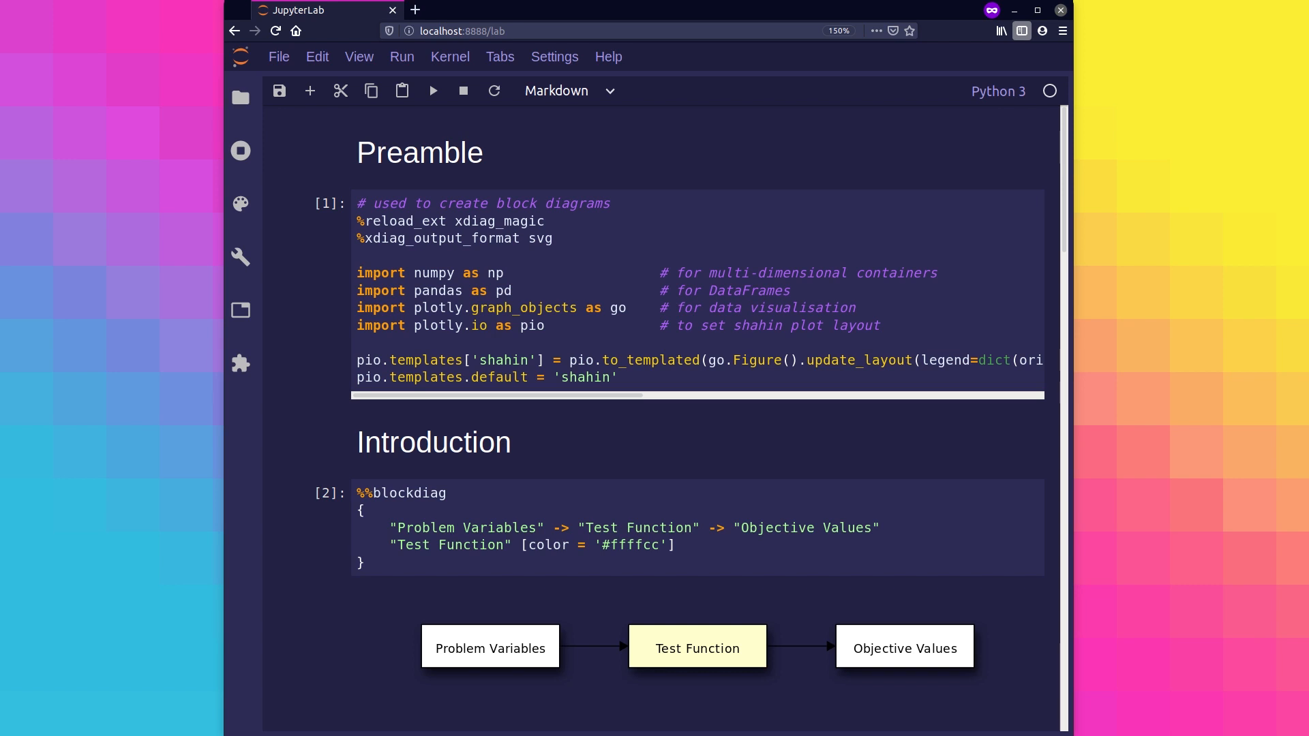
pyautogui.scroll(-3)
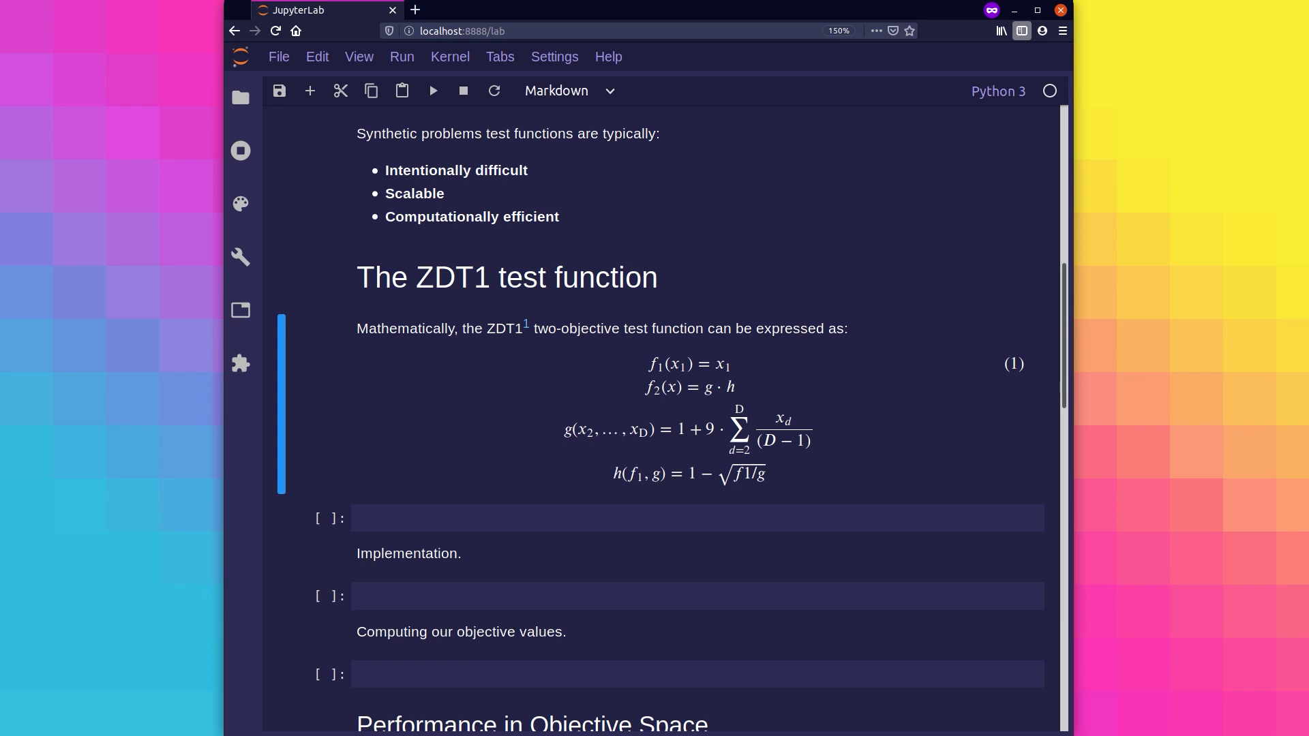
pyautogui.scroll(-3)
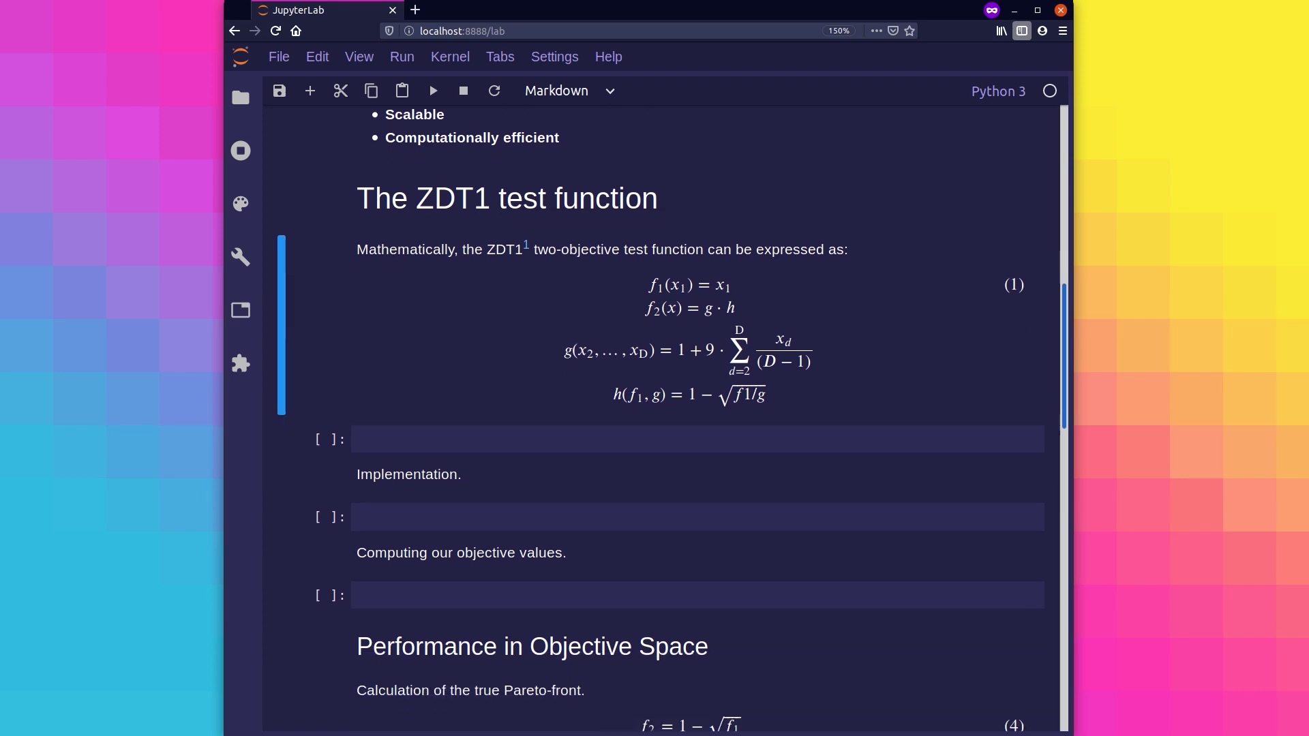
pyautogui.scroll(-3)
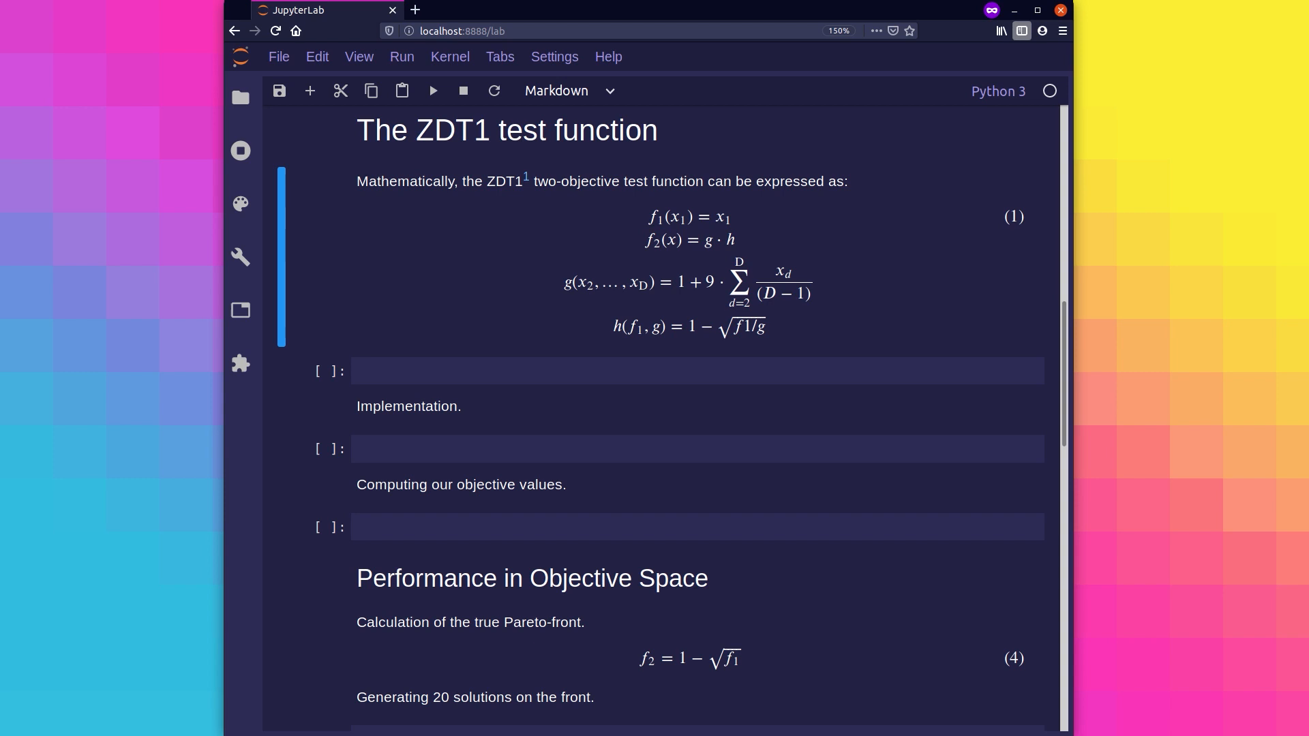
pyautogui.write('D = 30')
pyautogui.click(697, 371)
pyautogui.write('x = np.r')
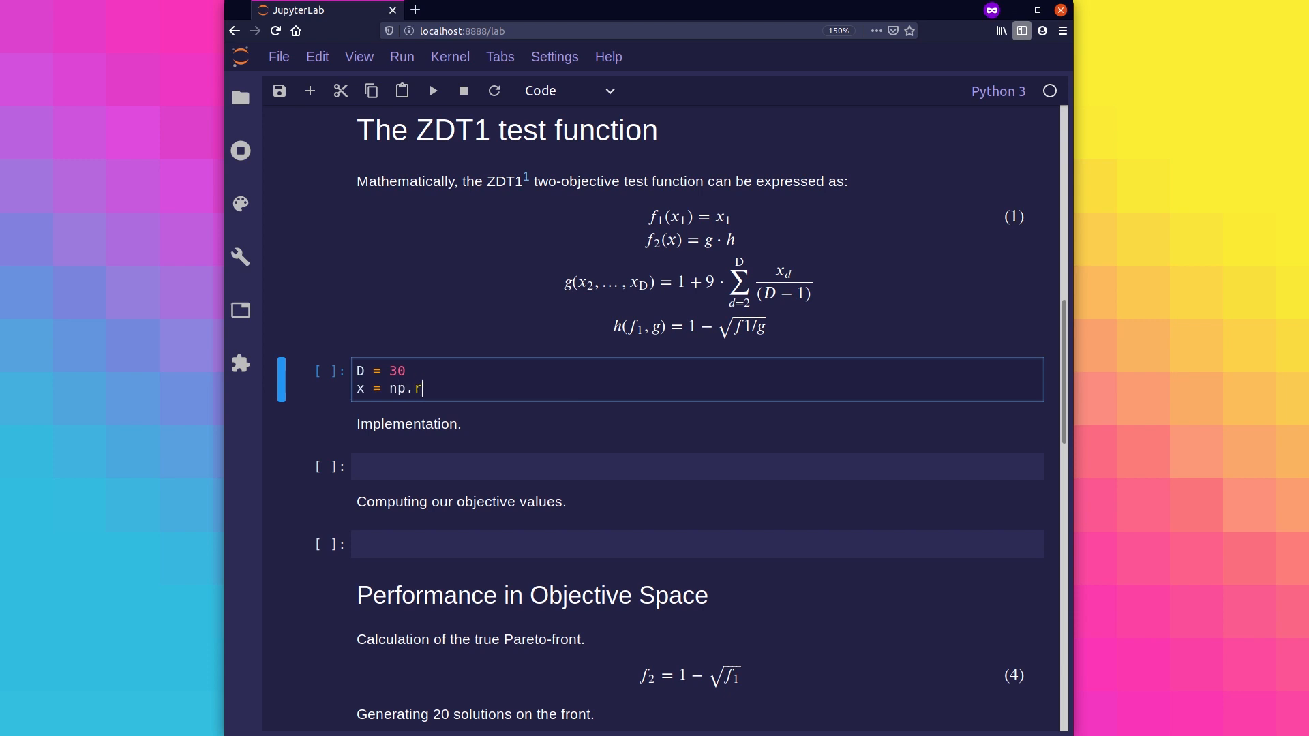
# - Complete x = np.random.rand(D), add print(x), and run the cell to show the array
pyautogui.write('andom.rand(D)')
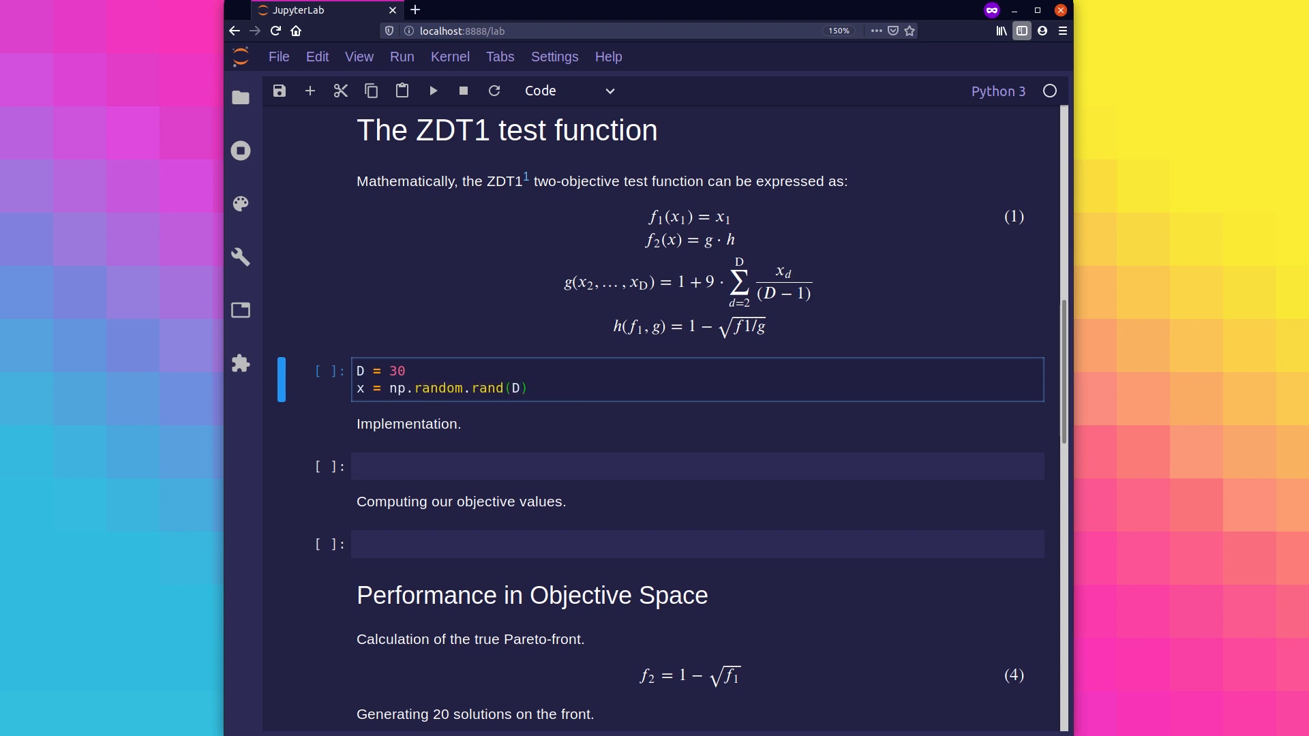
pyautogui.write('print(x')
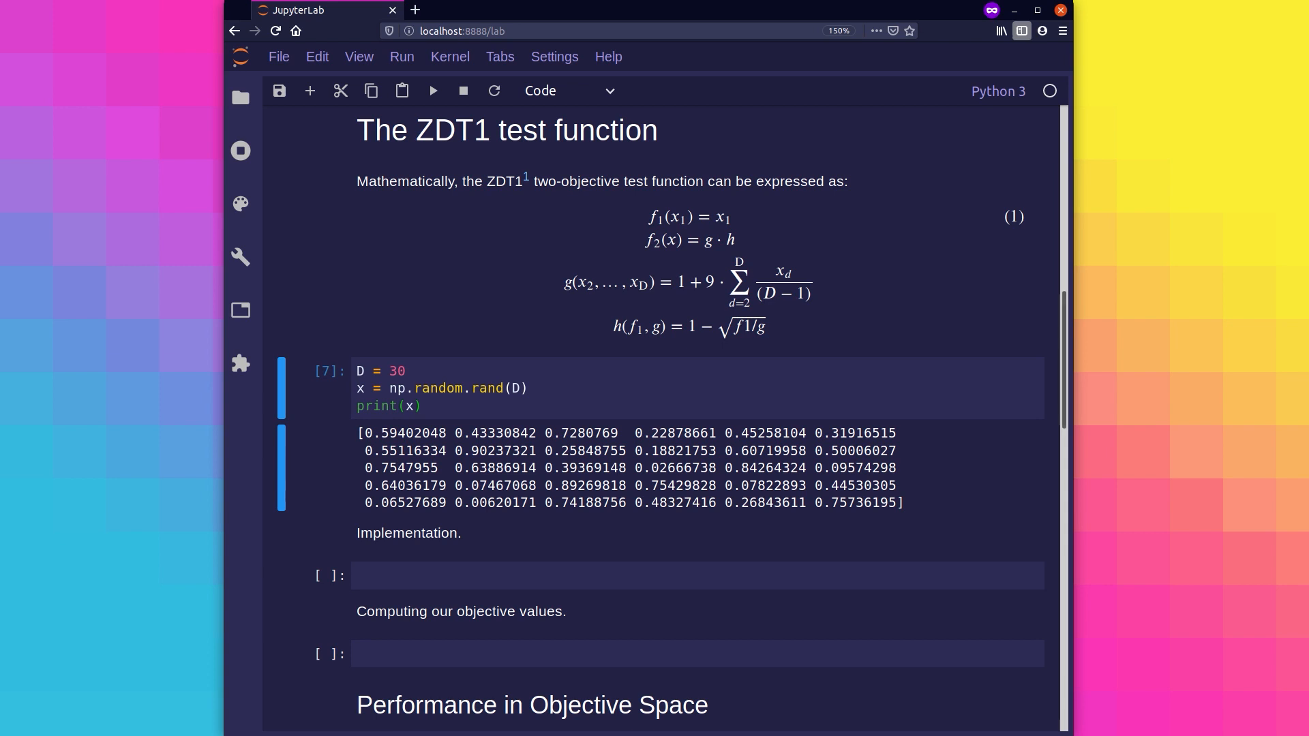
pyautogui.scroll(-3)
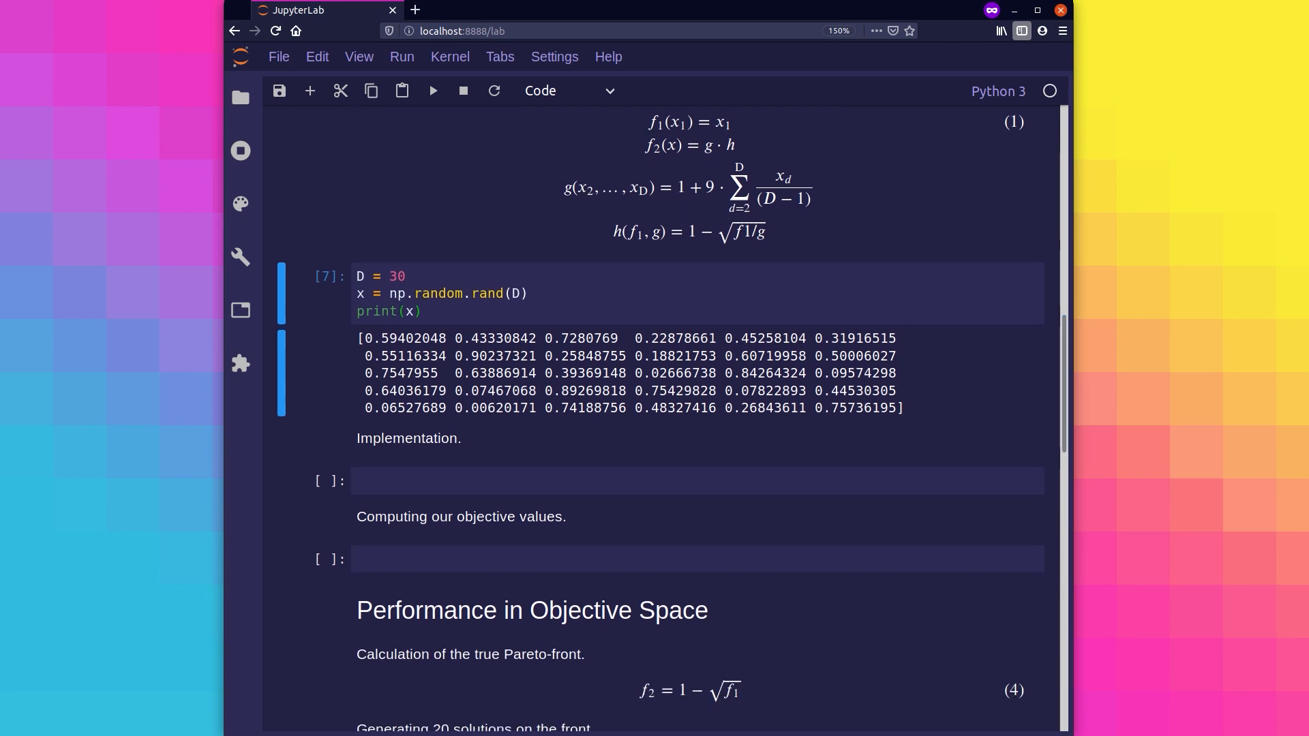
# - Define ZDT1(x) with f1 = x[0], g = 1 + 9*np.sum(x[1:])/(D-1), and h = 1 - np.sqrt(f1/g)
pyautogui.write('def Z')
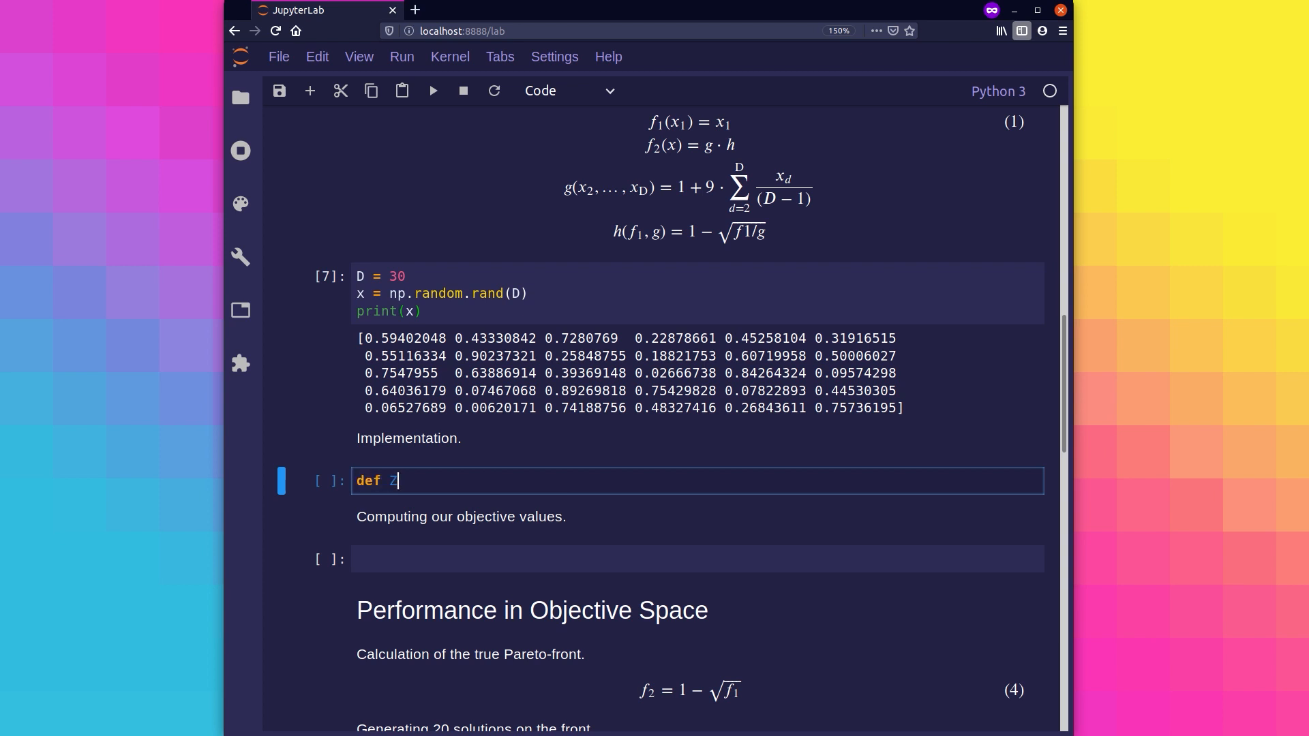
pyautogui.write('DT1(x):')
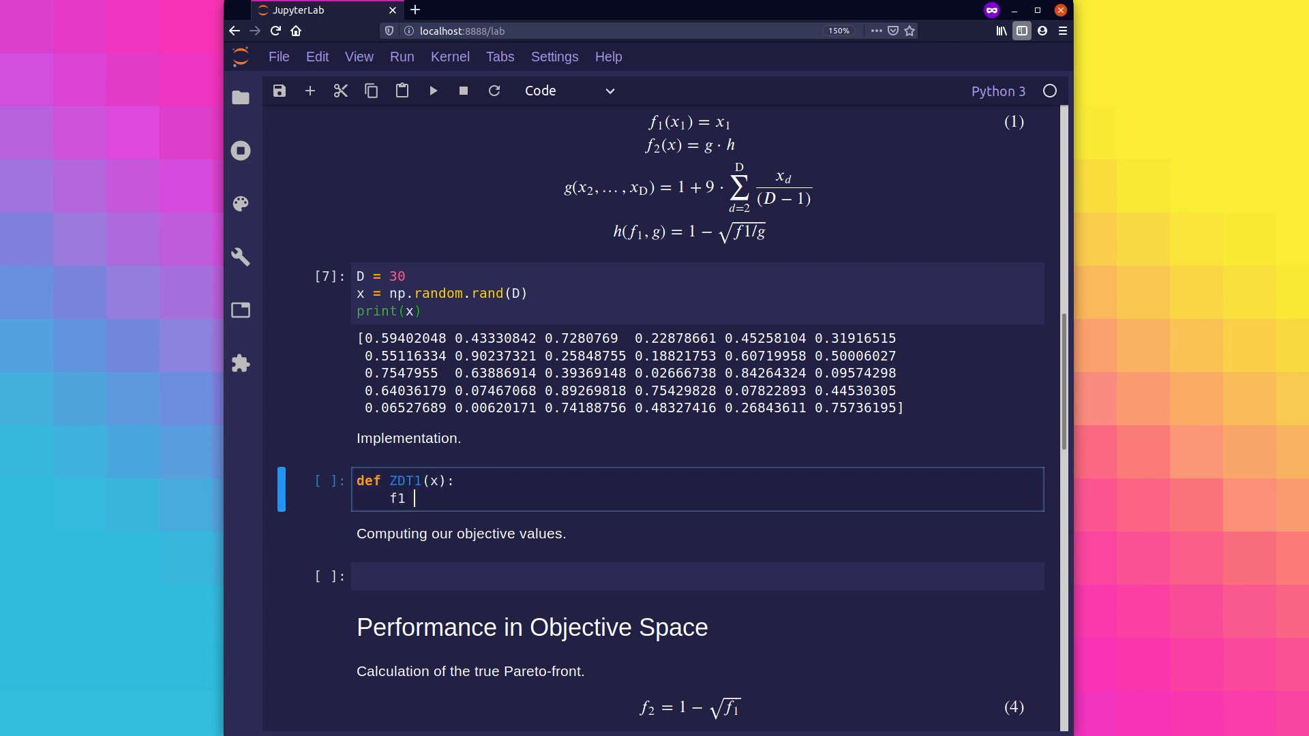
pyautogui.write('= x[0]')
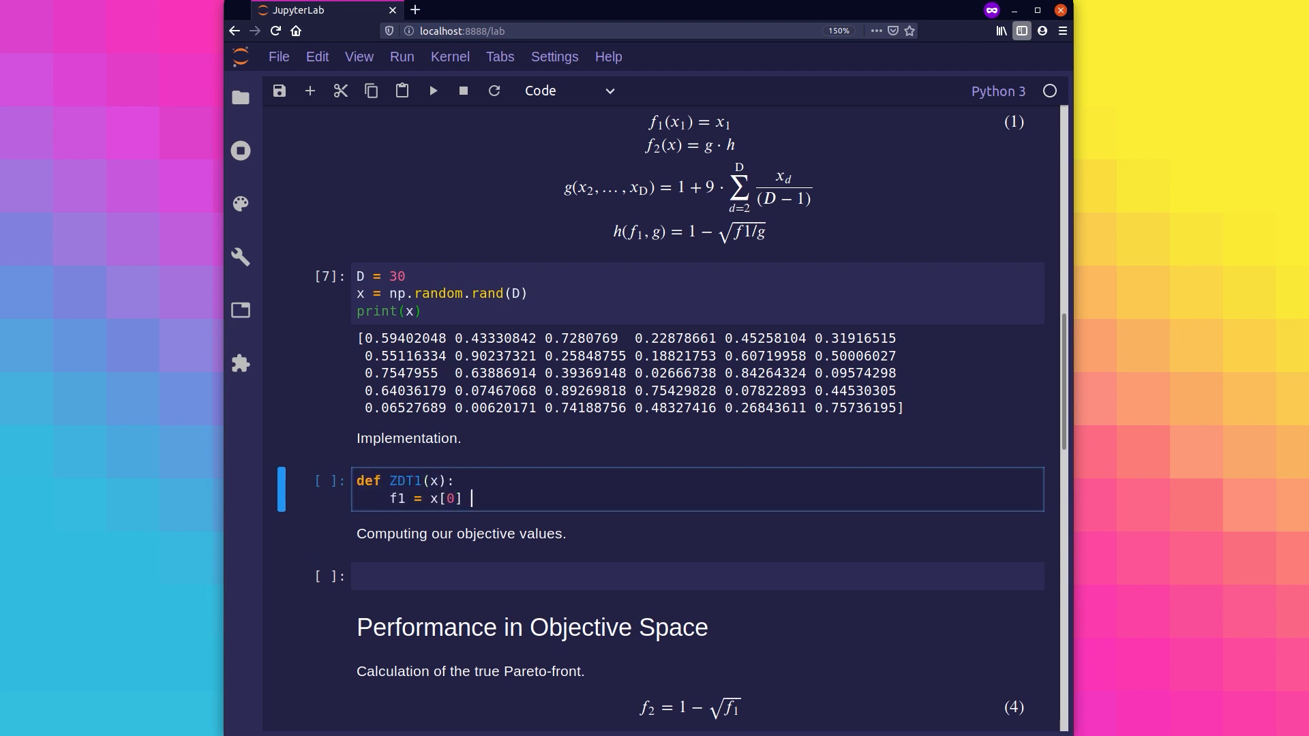
pyautogui.write('g = 1 + 9 *')
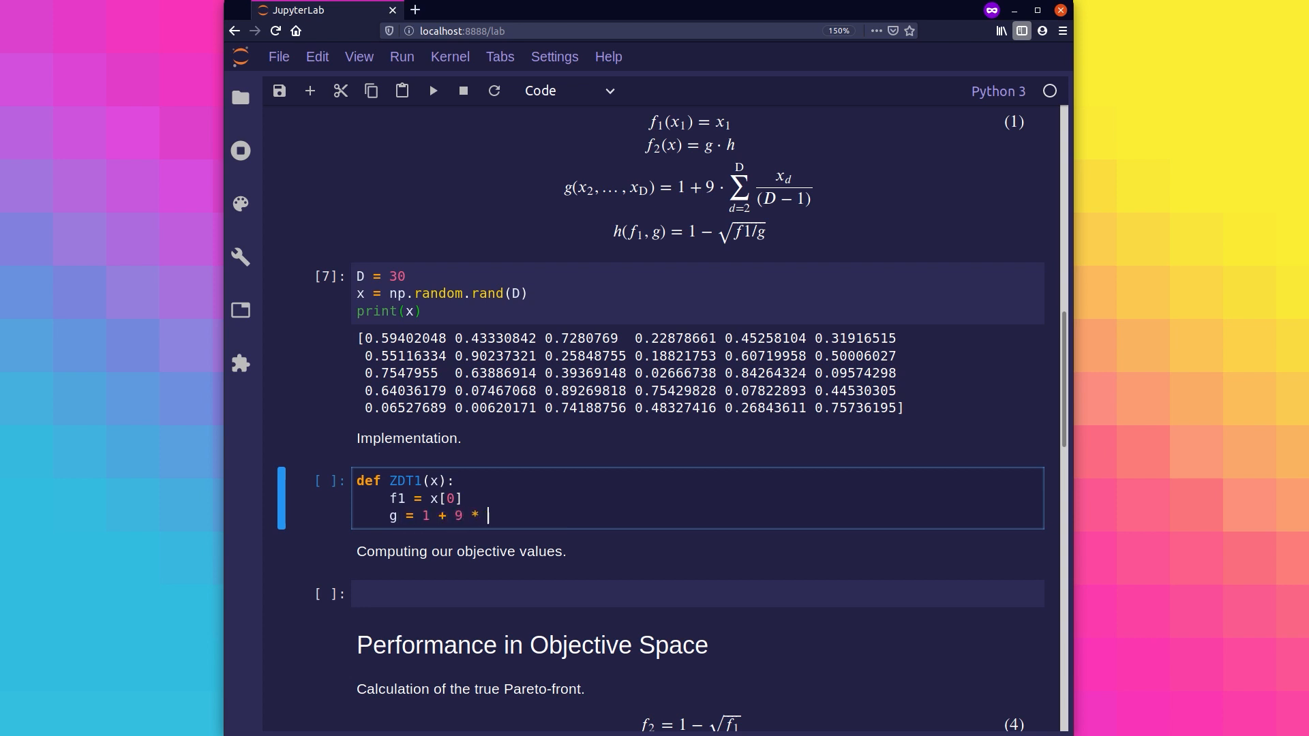
pyautogui.write('np.sum(x[1:])')
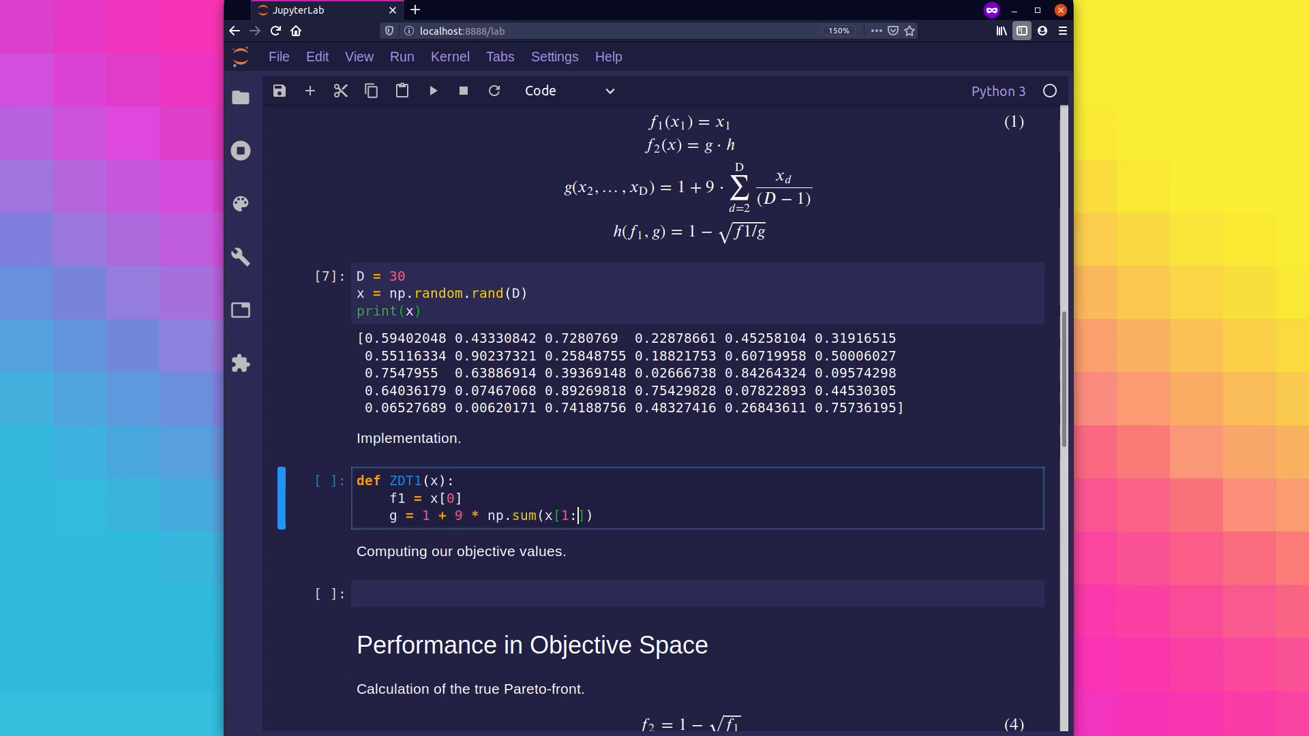
pyautogui.write('D] / (D-1)')
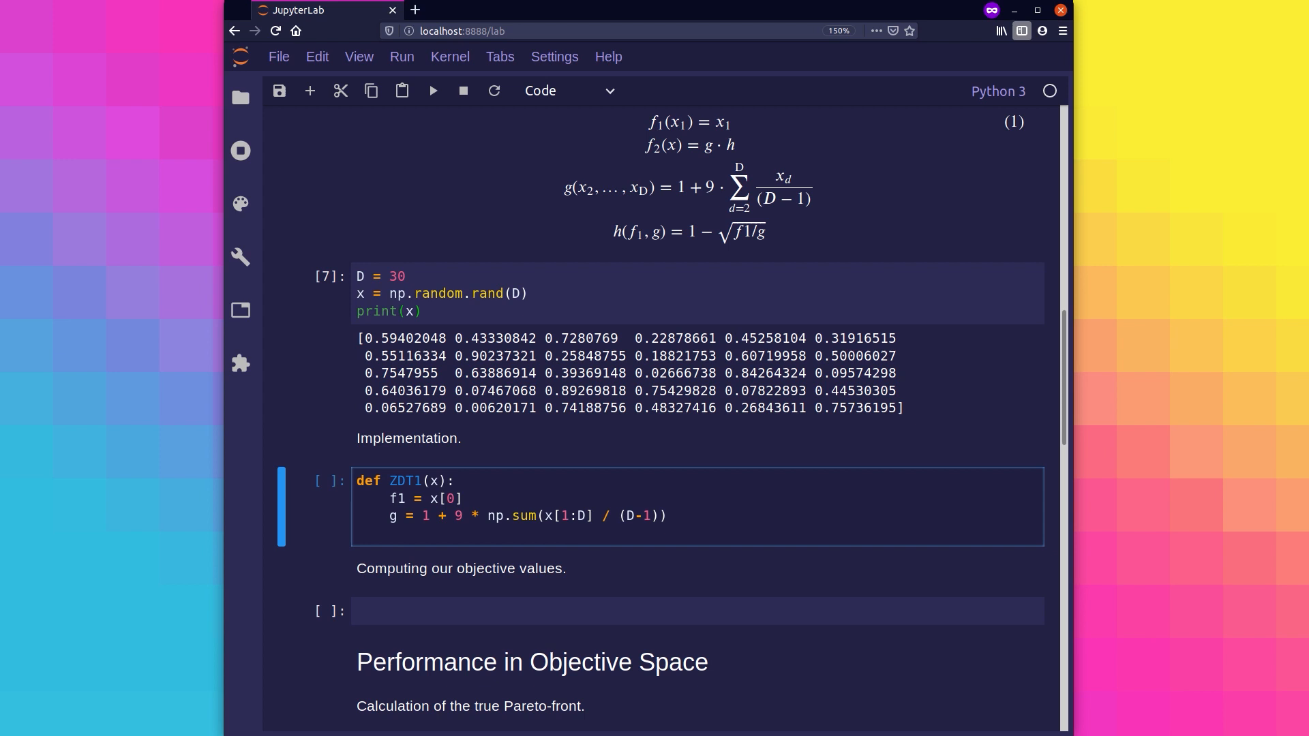
pyautogui.write('h = 1 - np.sqrt(f1 / g')
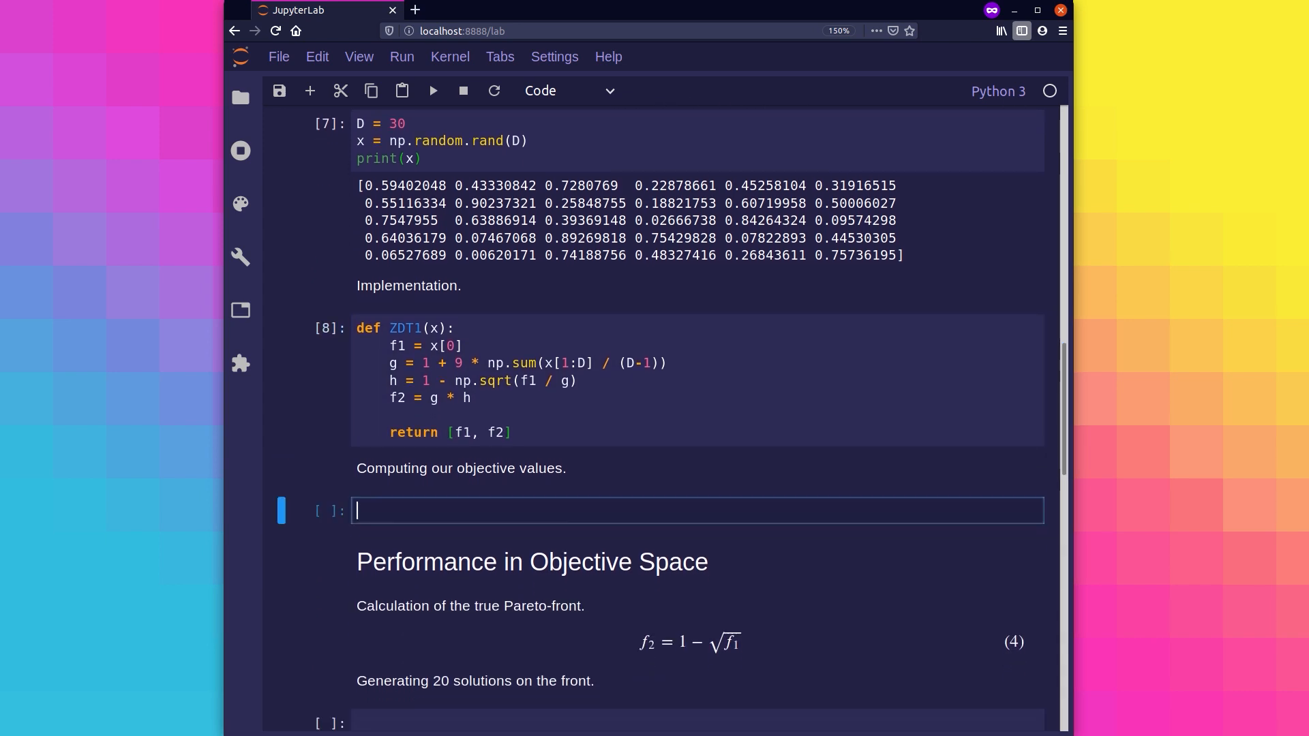
# - Compute objective_values = ZDT1(x) and print the two values, about 0.594 and 3.339
pyautogui.write('objective_values')
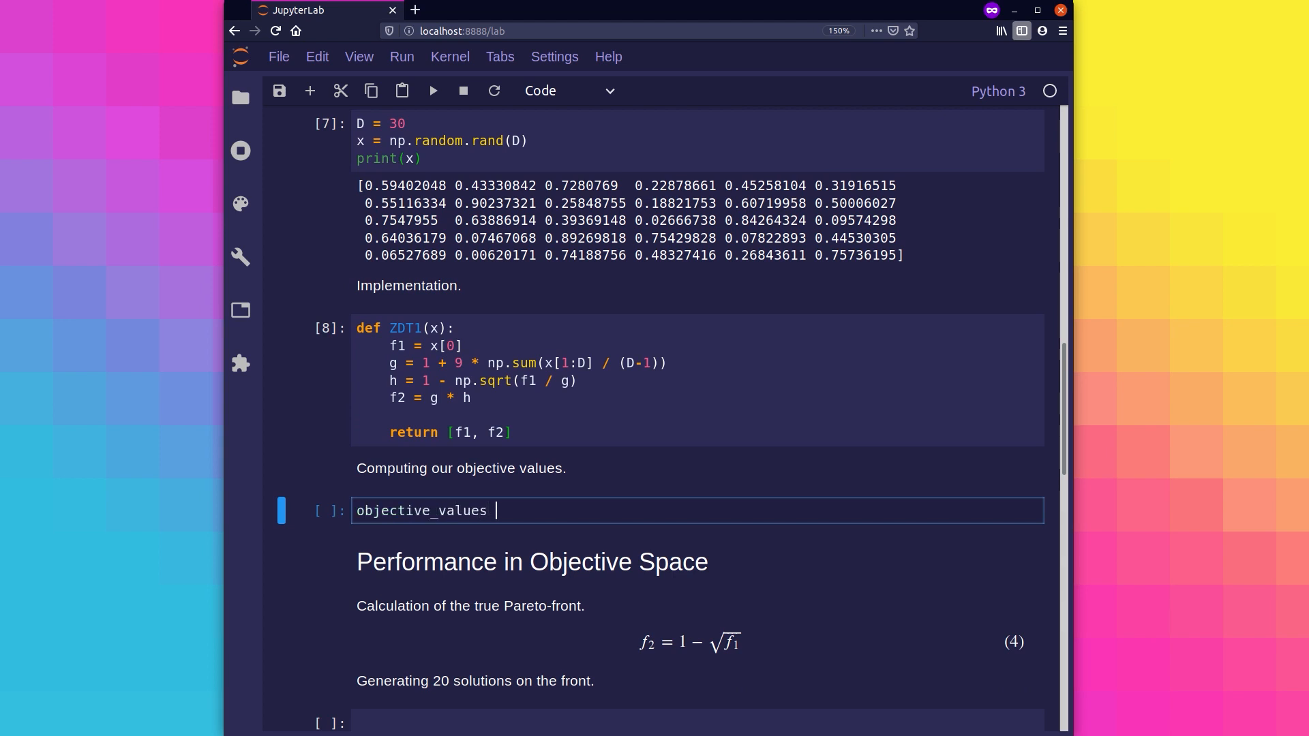
pyautogui.write('= ZDT1(x)')
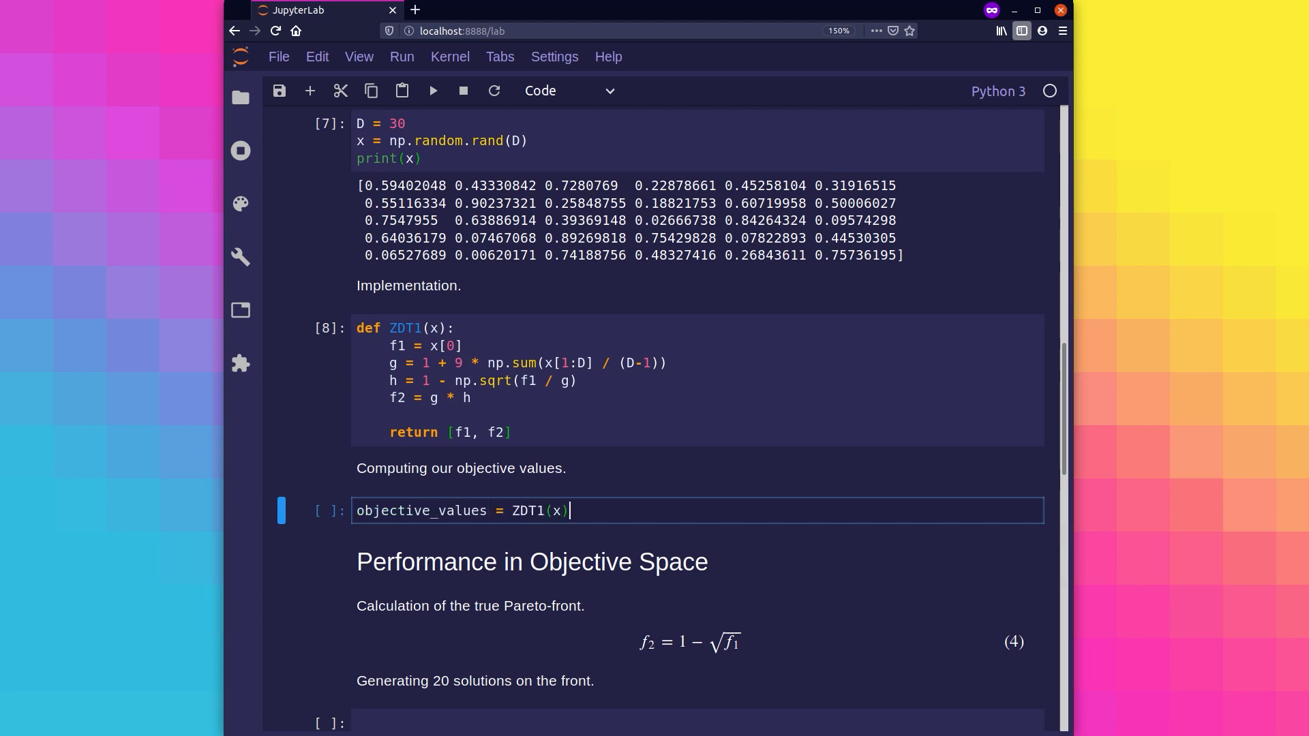
pyautogui.write('print(objective_values')
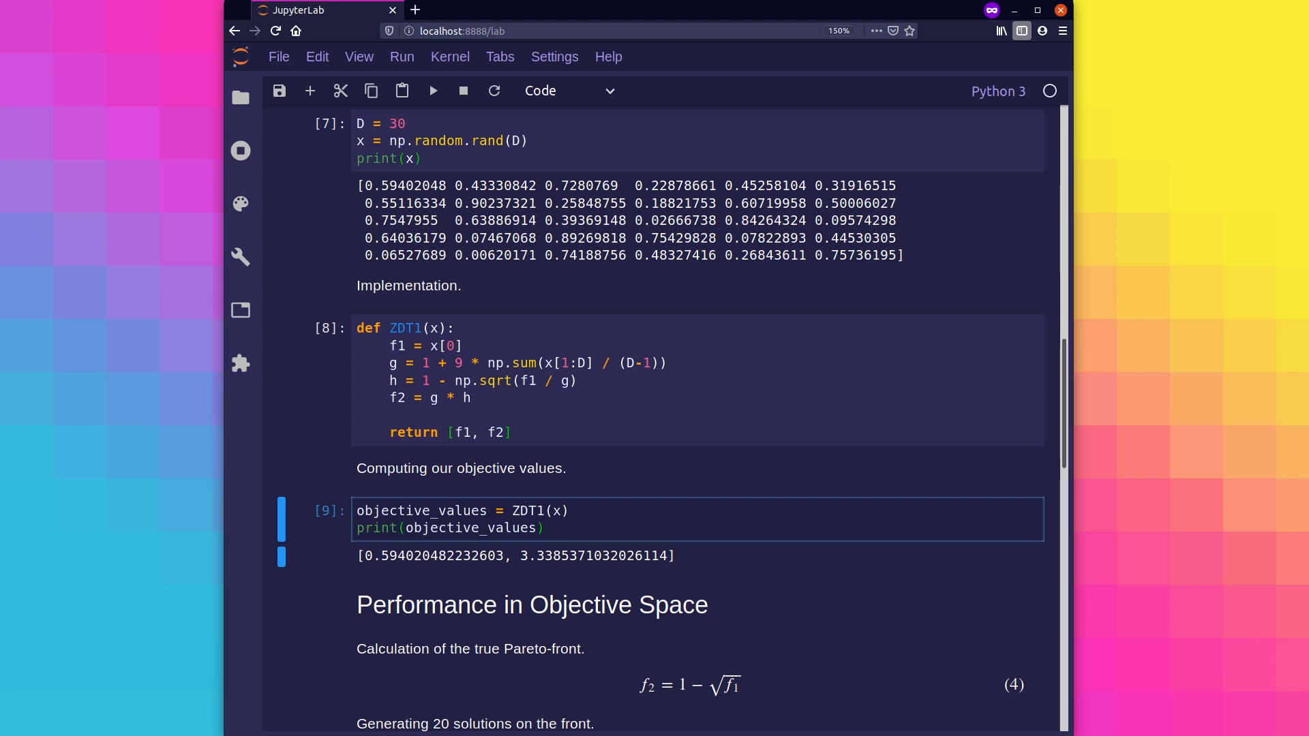
pyautogui.scroll(-3)
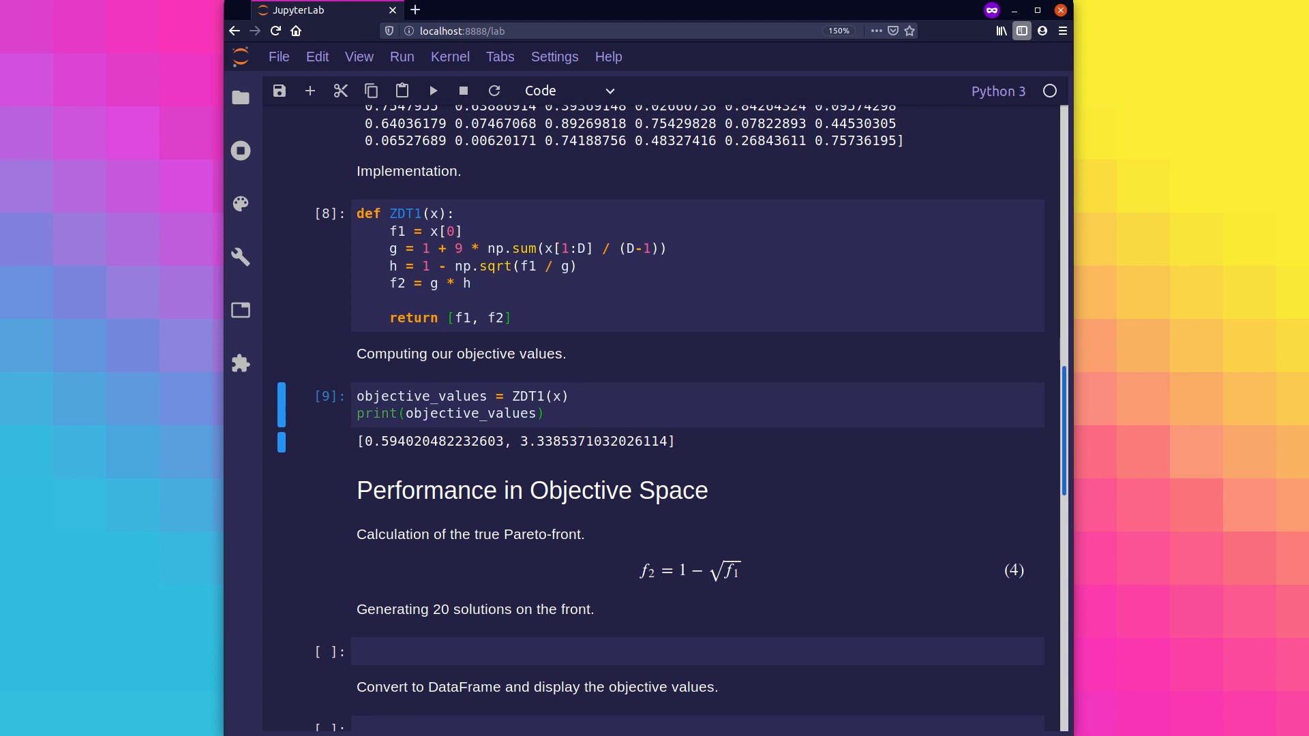
# - Stack true-front points [f1, 1 - sqrt(f1)] into true_front and start its f1/f2 DataFrame
pyautogui.scroll(-3)
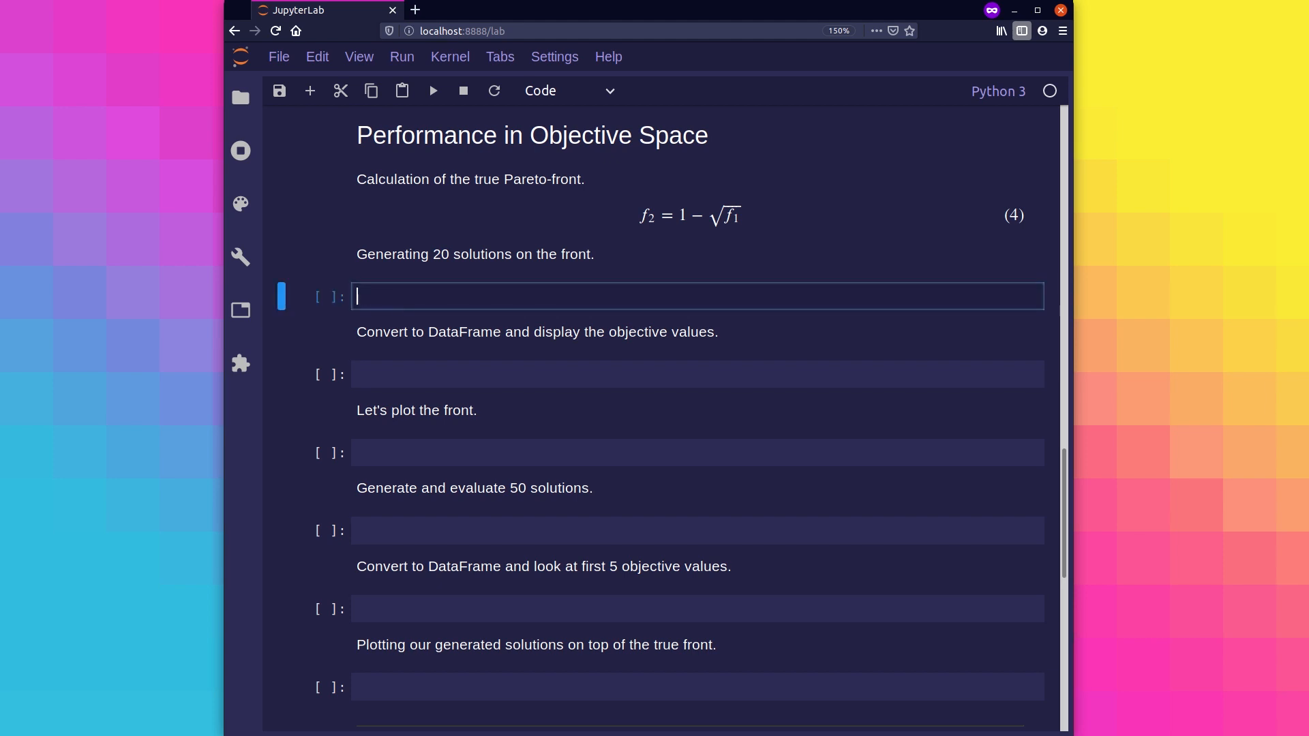
pyautogui.write('true_front = np.empty((0, 2))')
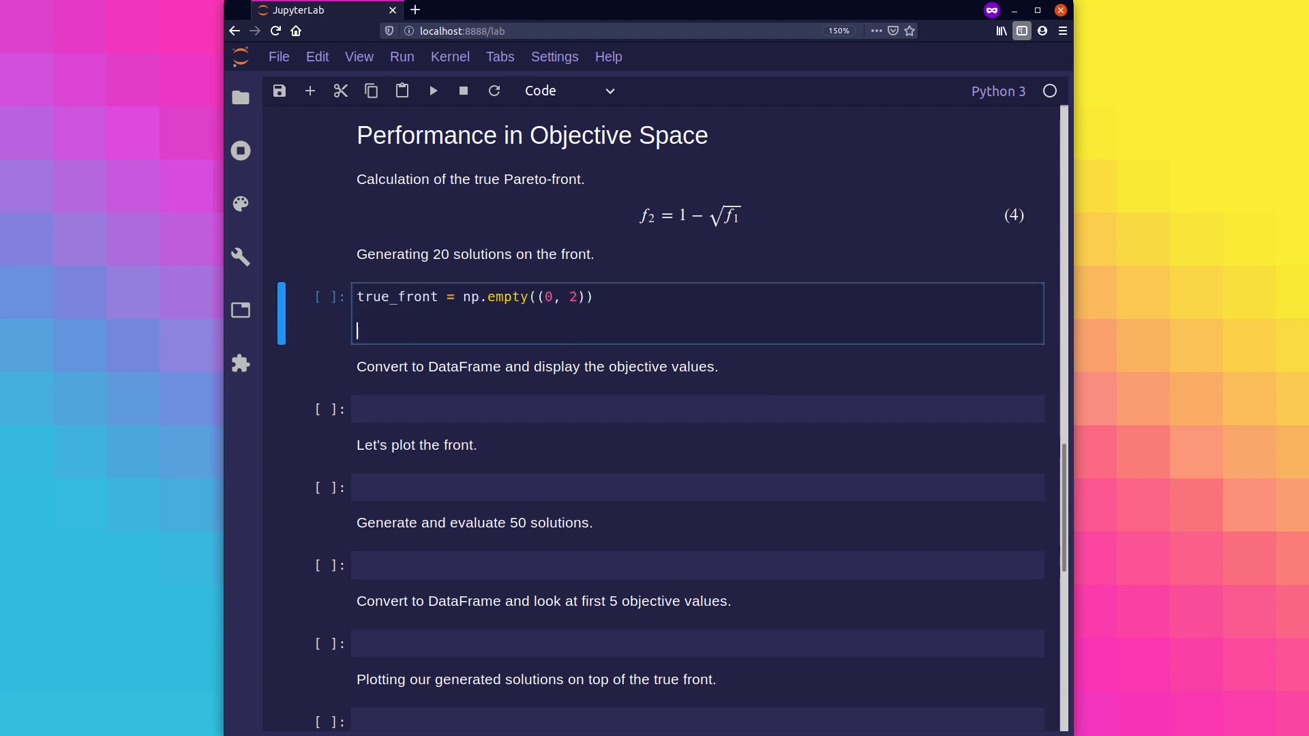
pyautogui.write('for f1 in np.linspace(0, 1, num=20):')
pyautogui.write('f2 = 1 - np')
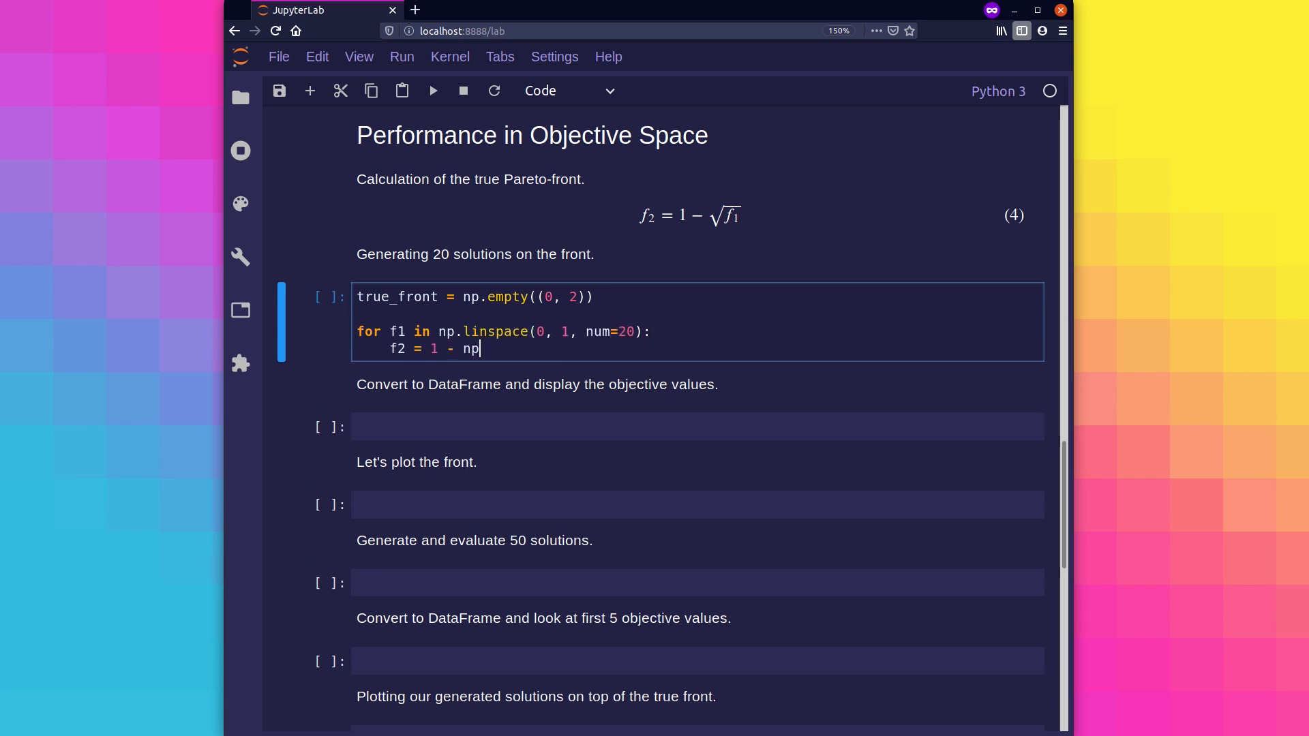
pyautogui.write('.sqrt(f1)')
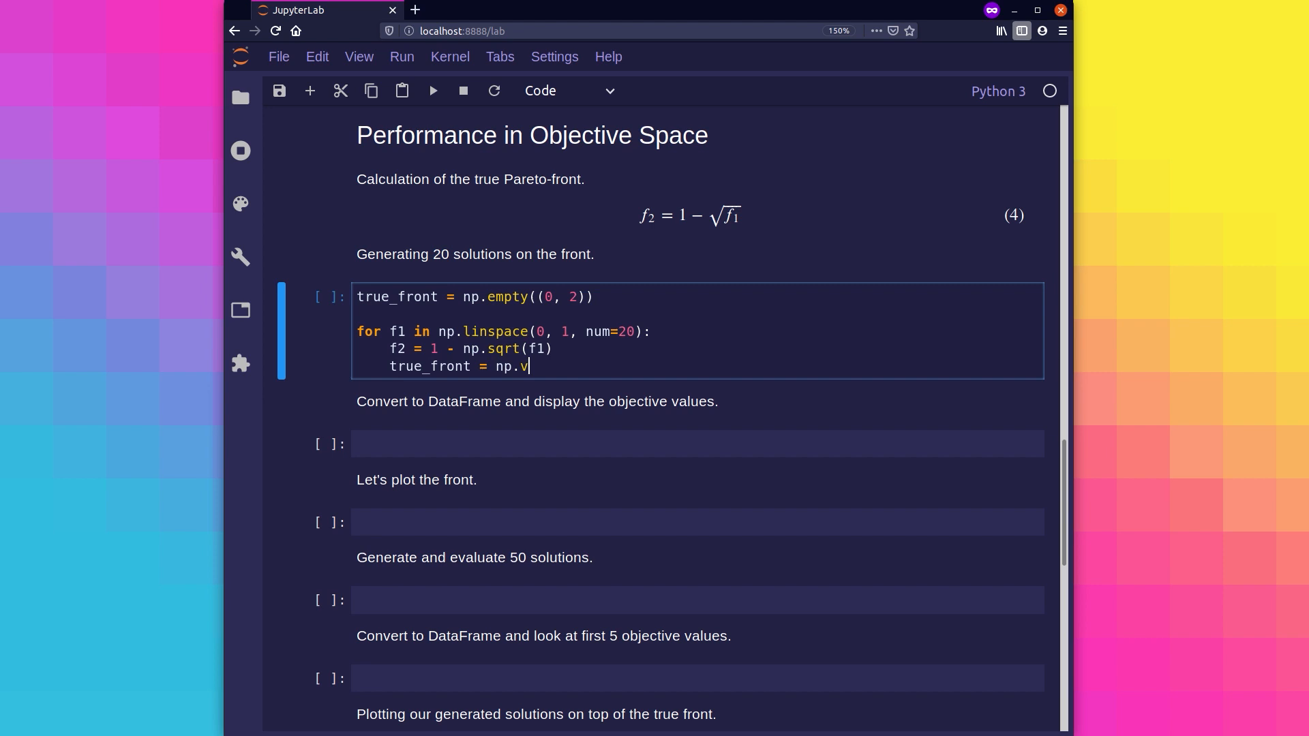
pyautogui.write('stack([true_front, [f1, f2]])')
pyautogui.click(698, 444)
pyautogui.write('true_front = pd.DataFrame(')
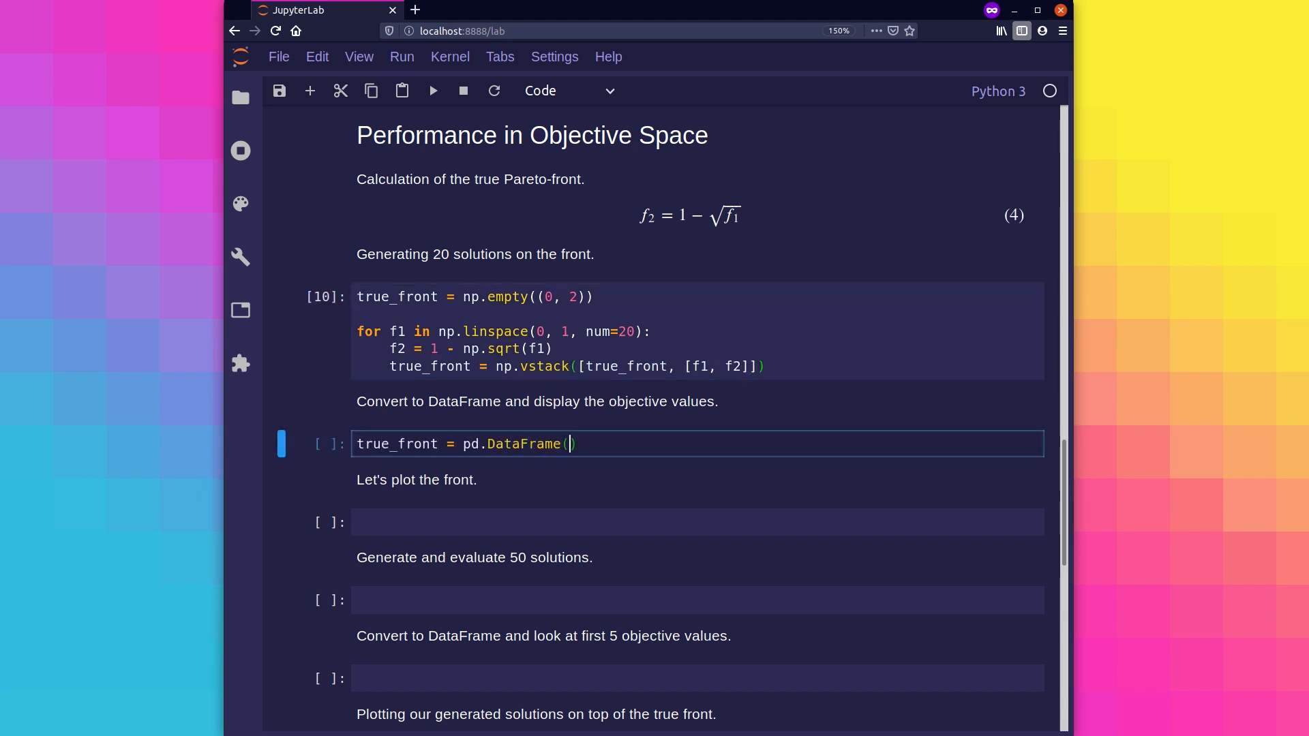
pyautogui.write("true_front, columns=['f1', 'f")
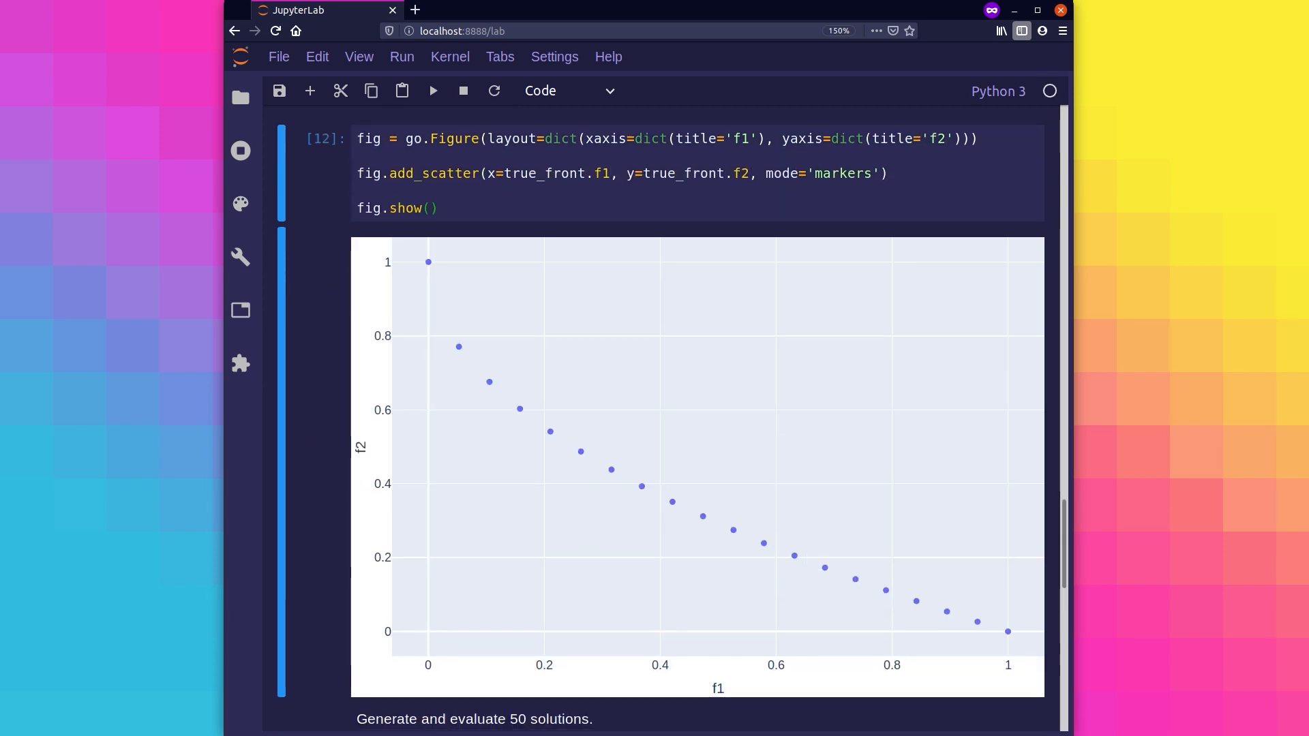
pyautogui.moveTo(974, 621)
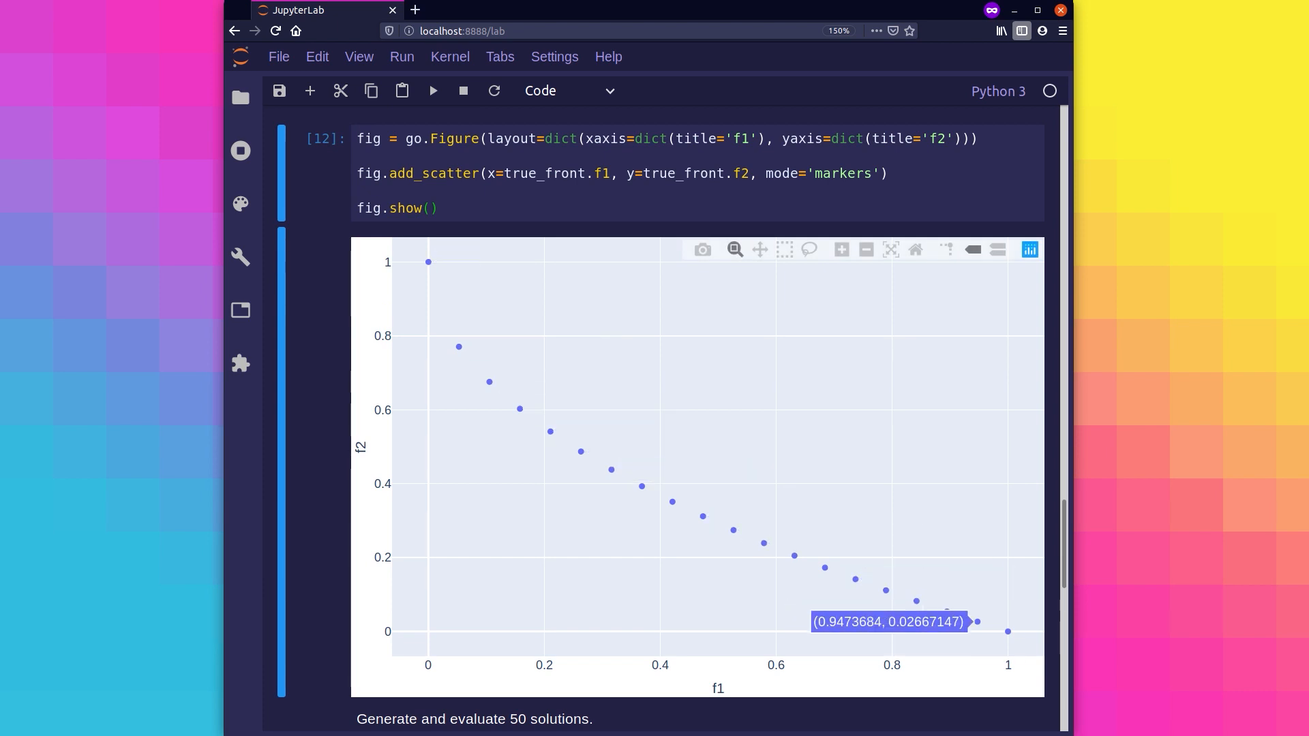
# - Initialise objective_values as an empty array with 2 columns in the solutions cell
pyautogui.scroll(-3)
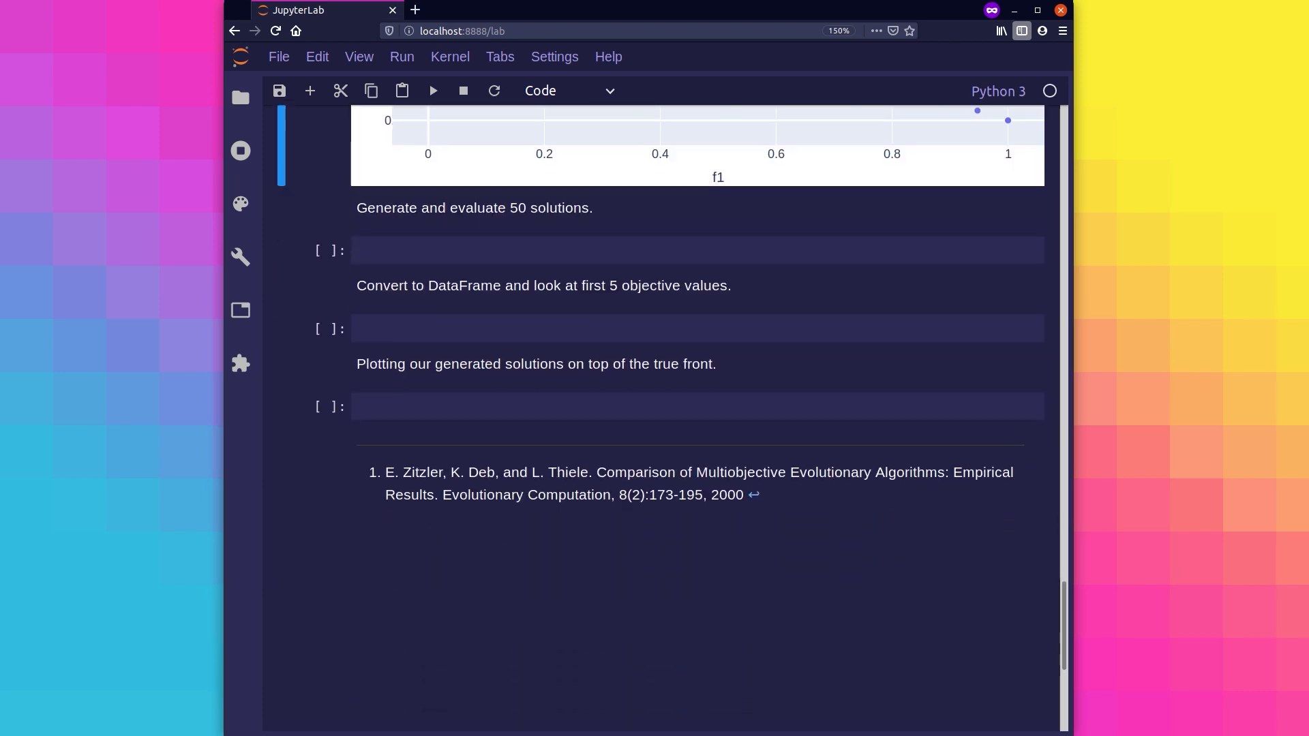
pyautogui.click(697, 249)
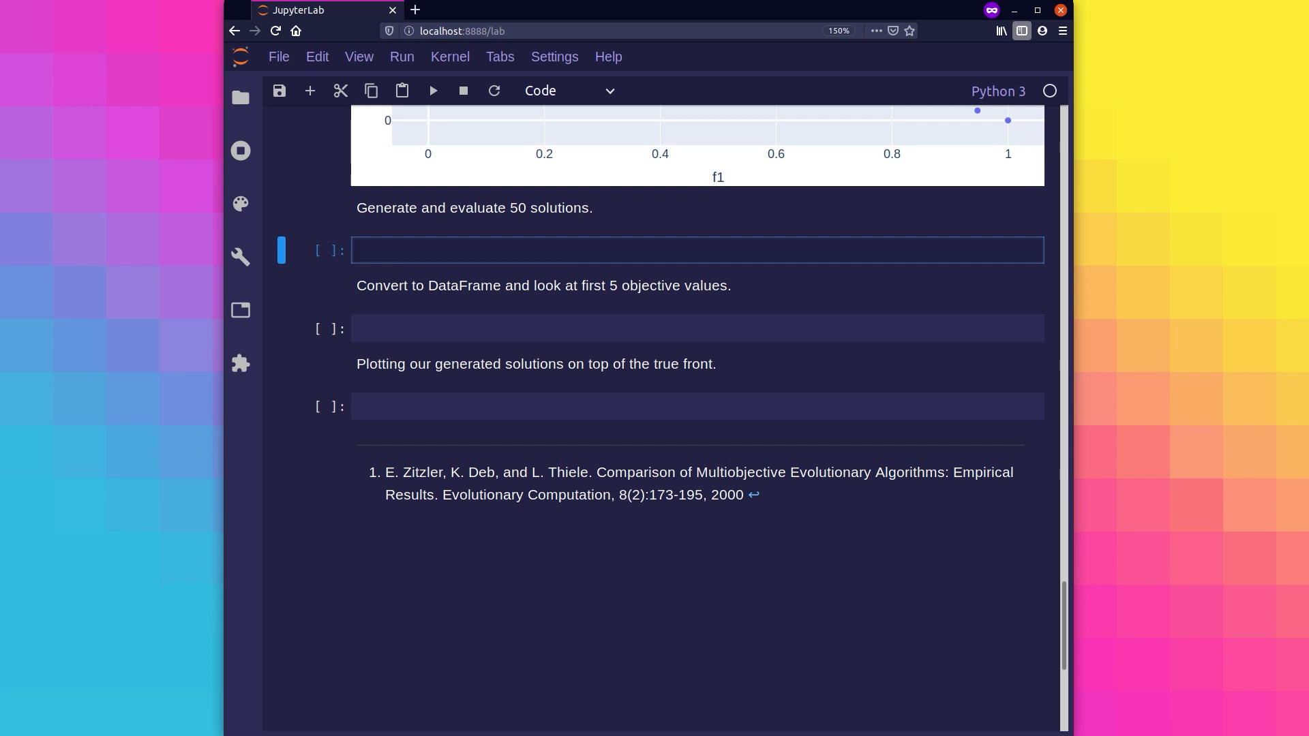
pyautogui.write('objective_v')
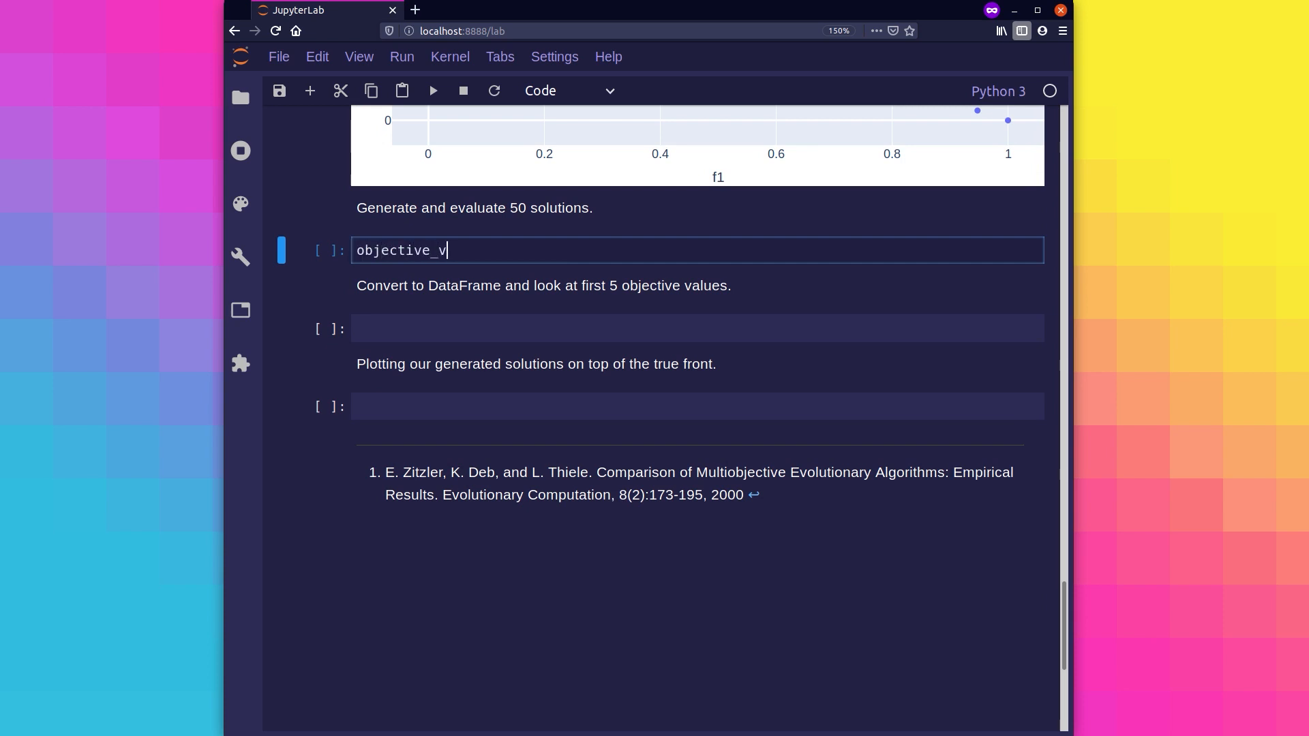
pyautogui.write('alues = np.empty((0))')
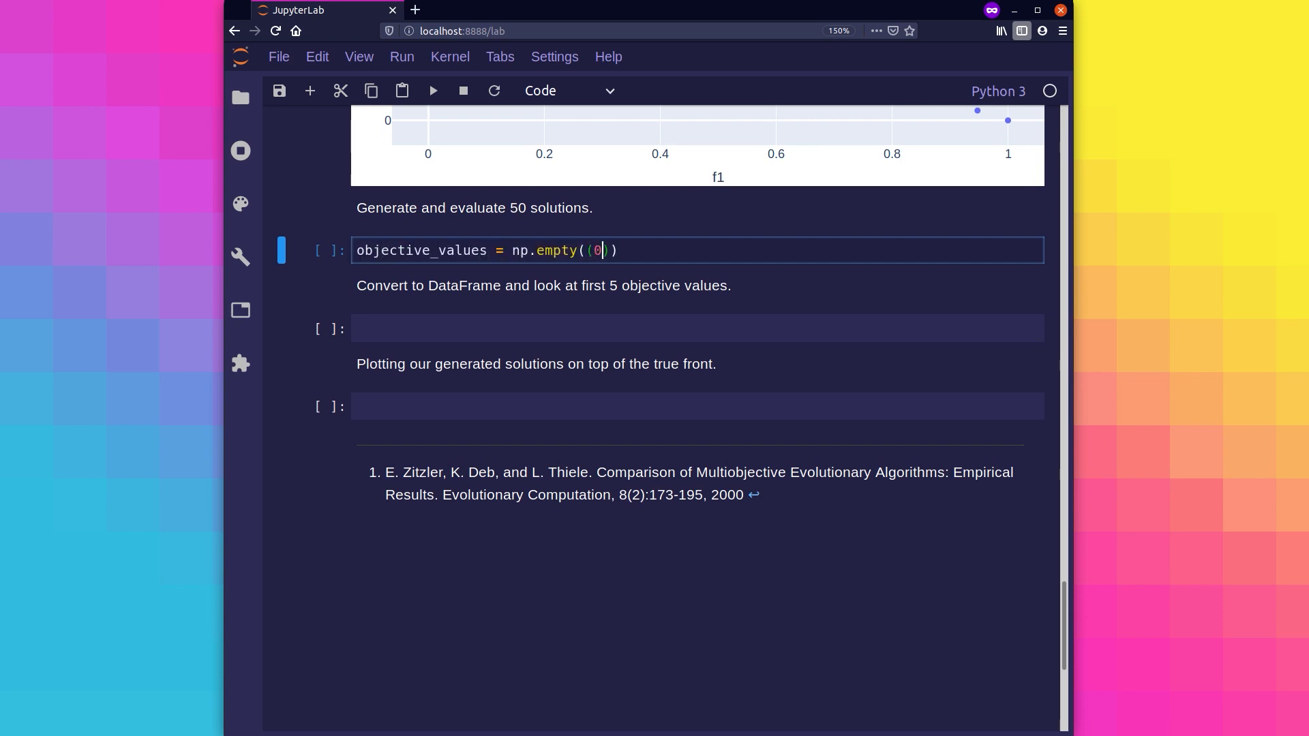
pyautogui.write(', 2))')
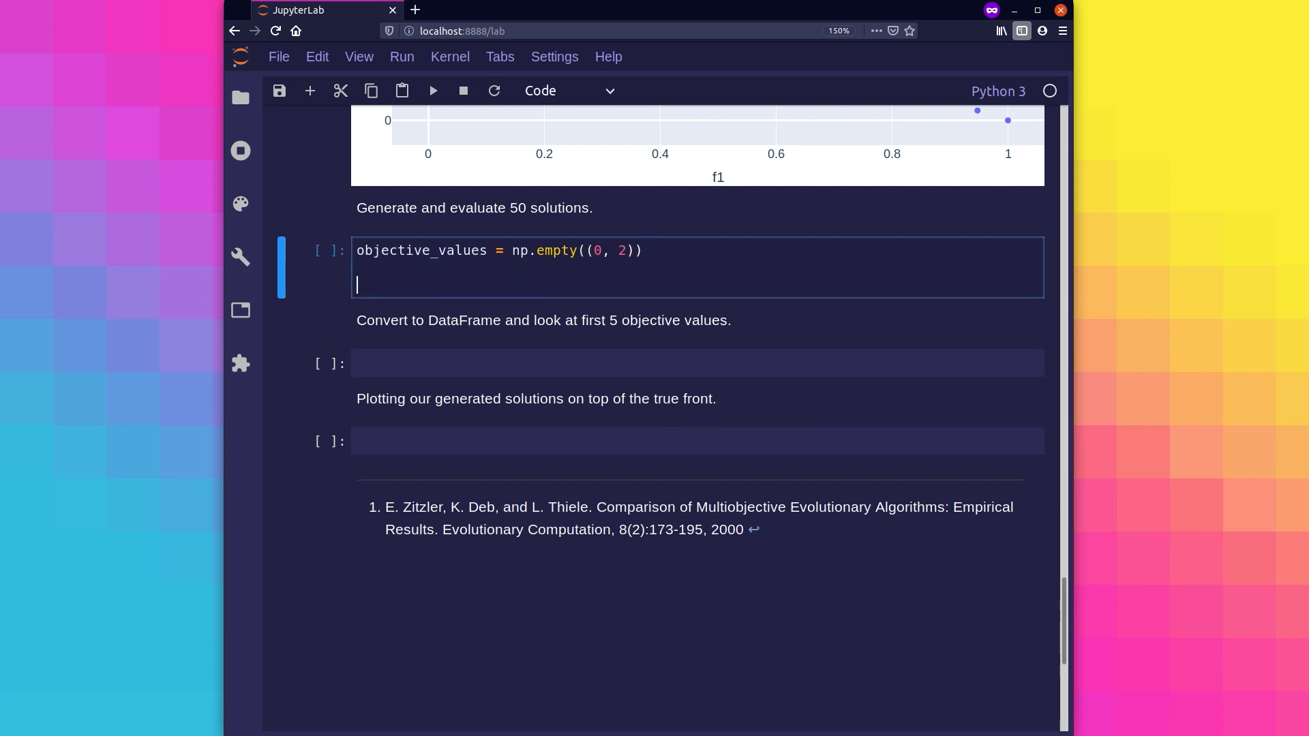
# - Evaluate ZDT1 for 50 random solutions, vstack results, and convert to an f1/f2 DataFrame
pyautogui.write('for i in range(50):')
pyautogui.write('x = np.random.rand(D')
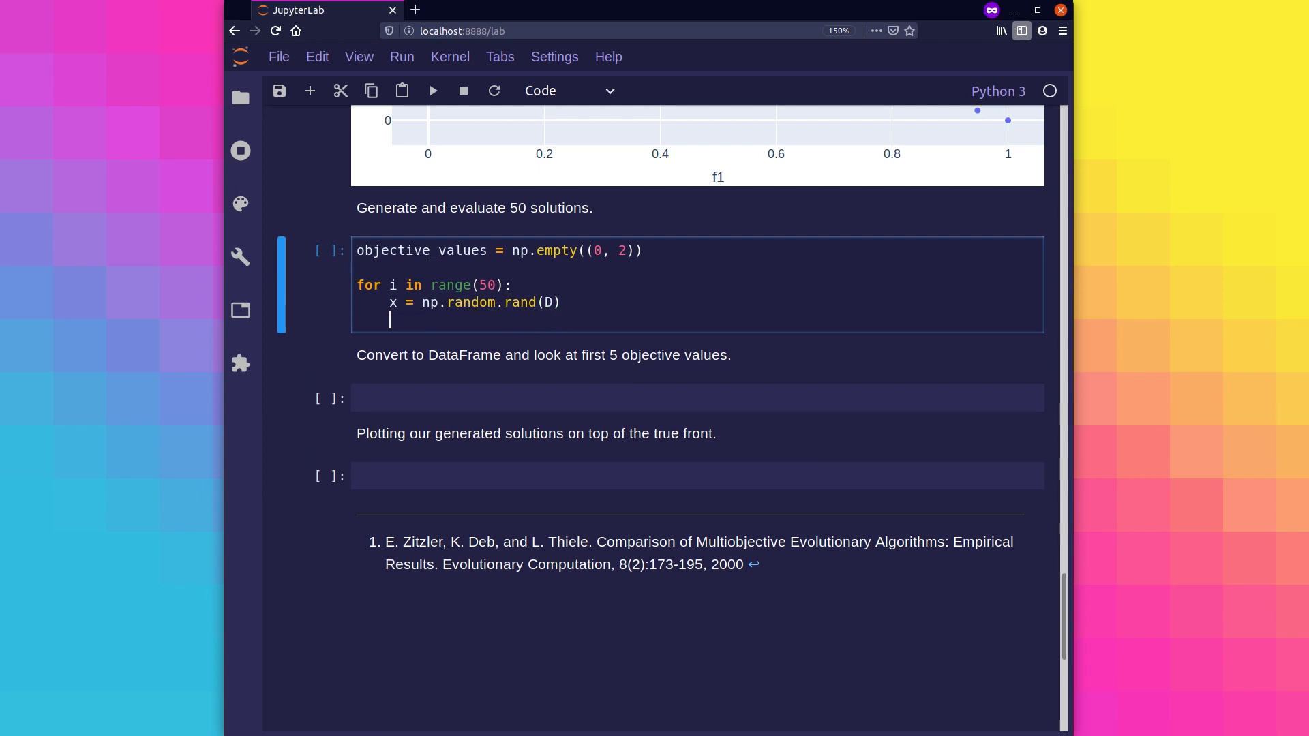
pyautogui.write('y = ZDT1(x)')
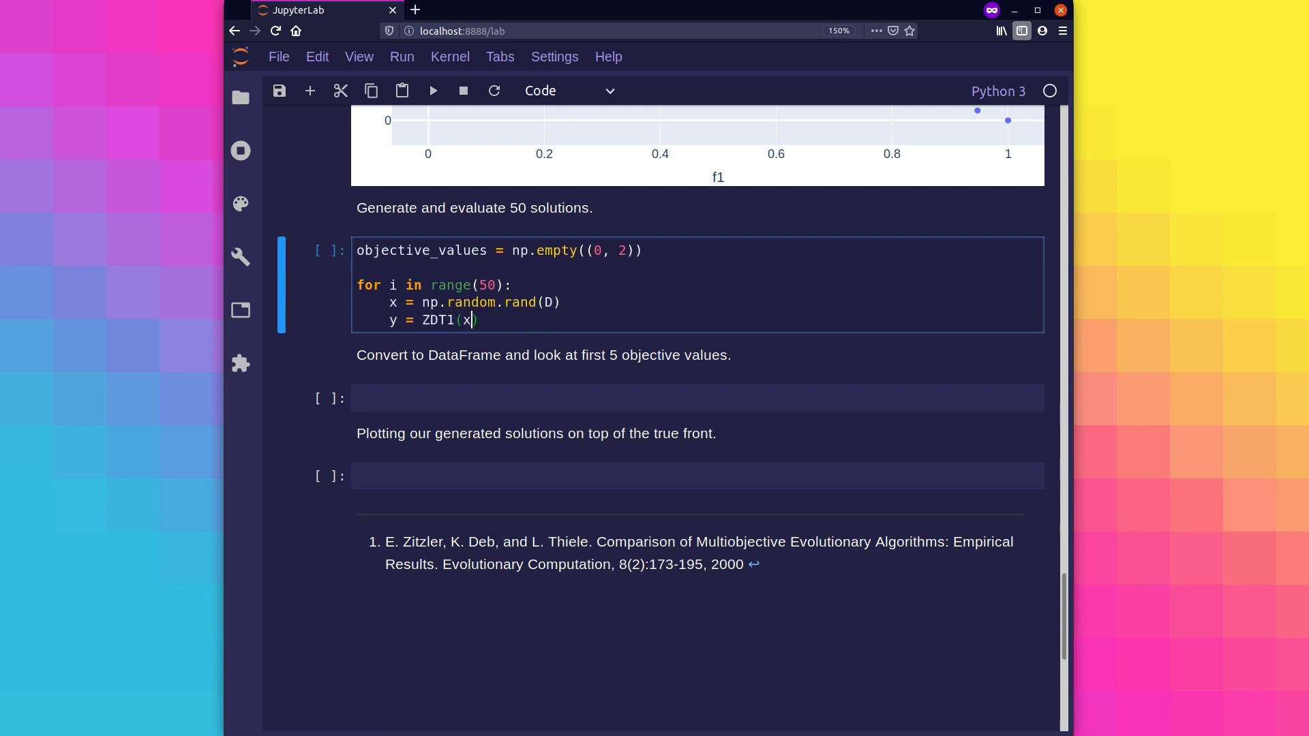
pyautogui.write('objective_values')
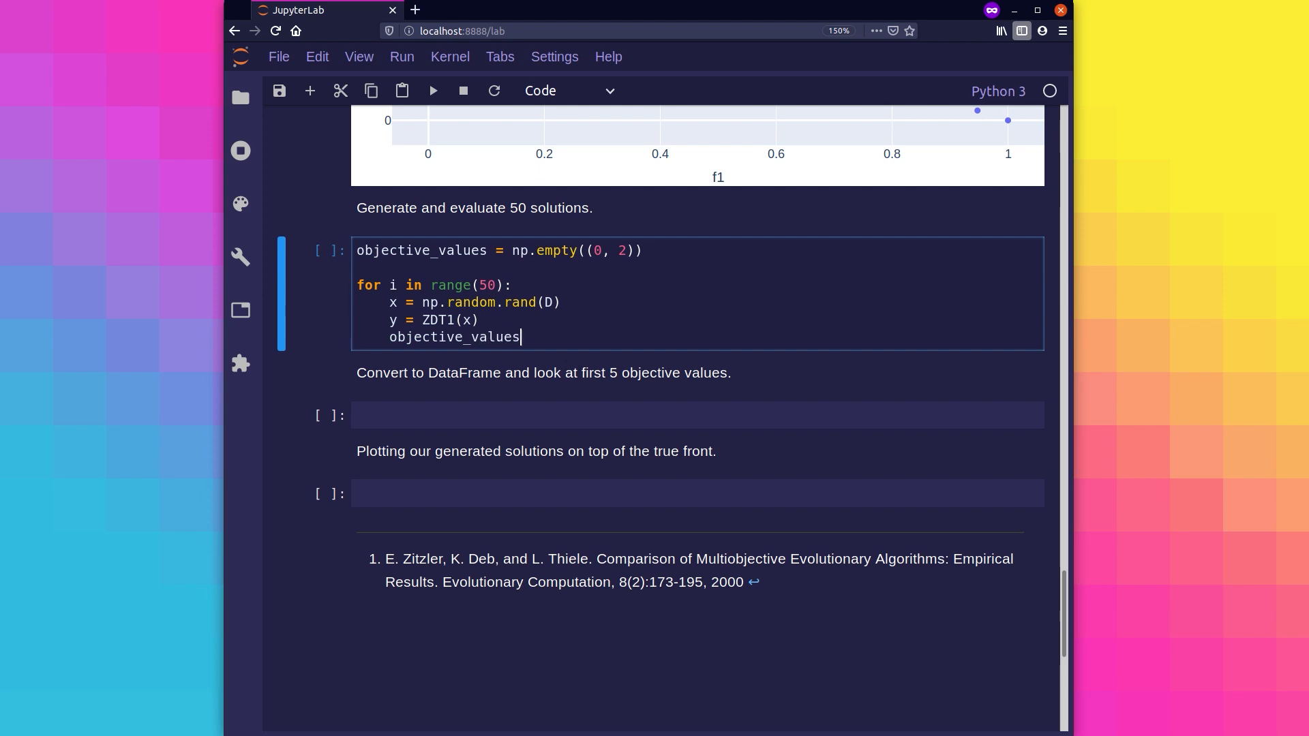
pyautogui.write('= np.vstack()')
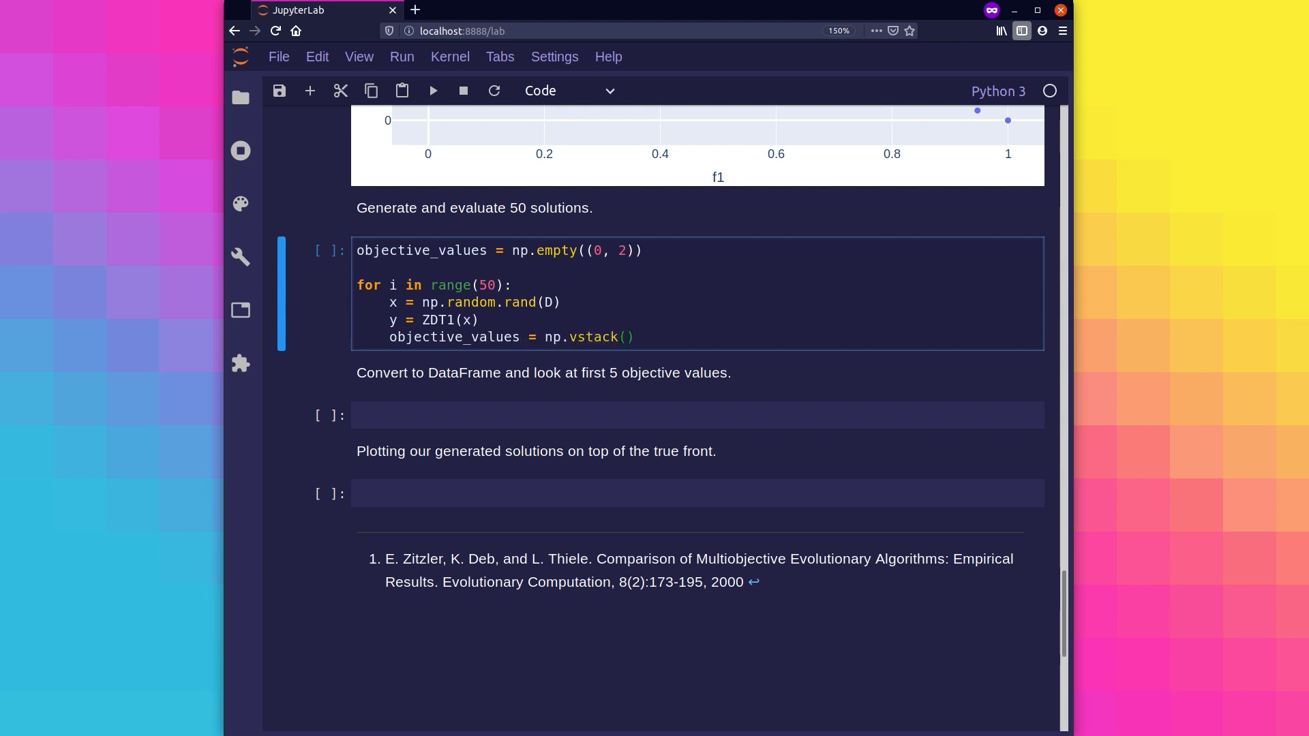
pyautogui.write('[objective_values, y]')
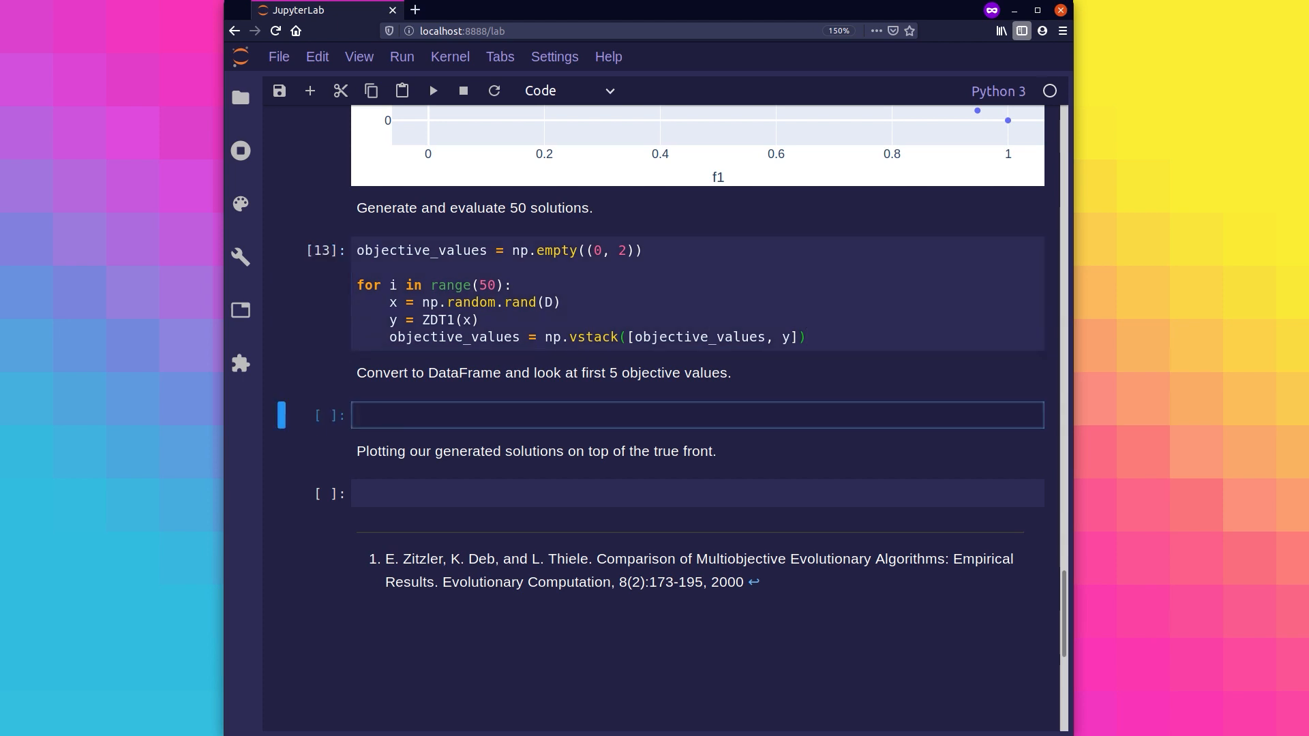
pyautogui.write('objective_values = pd.DataFrame(objective_values, c)')
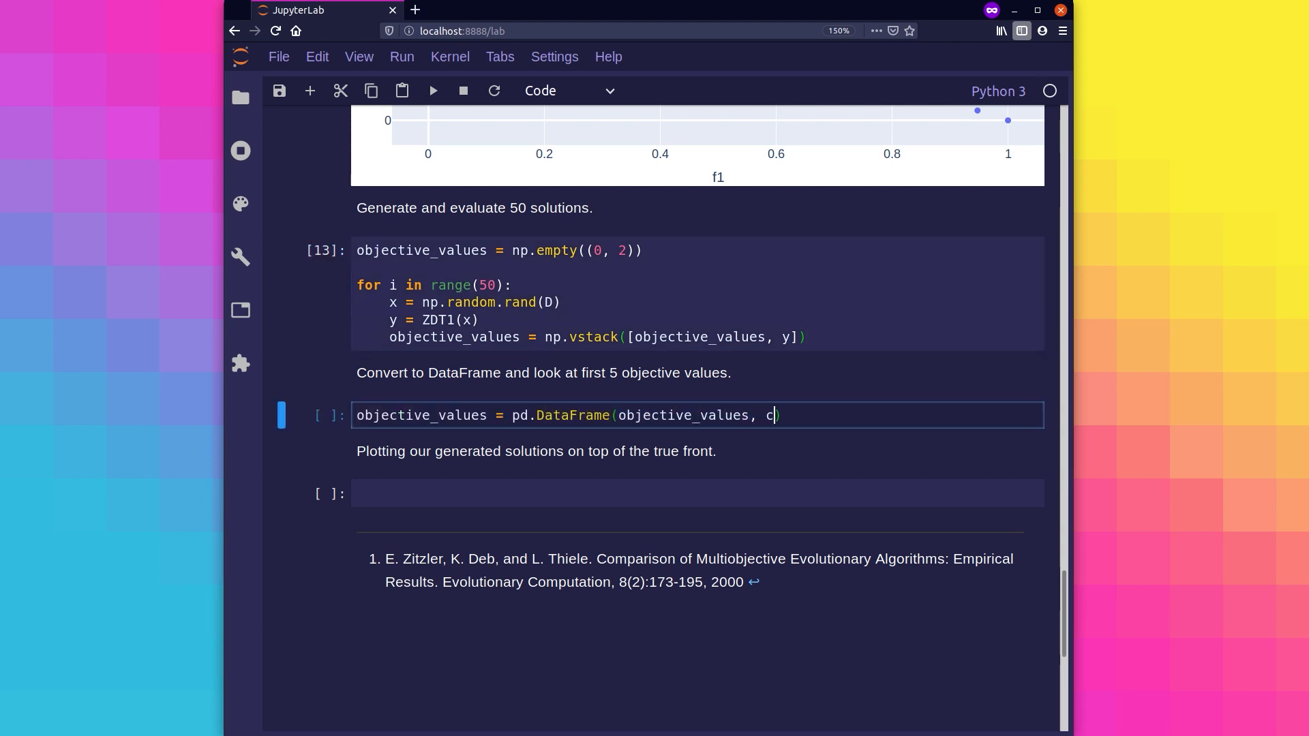
pyautogui.write("olumns=['f1', 'f2'])")
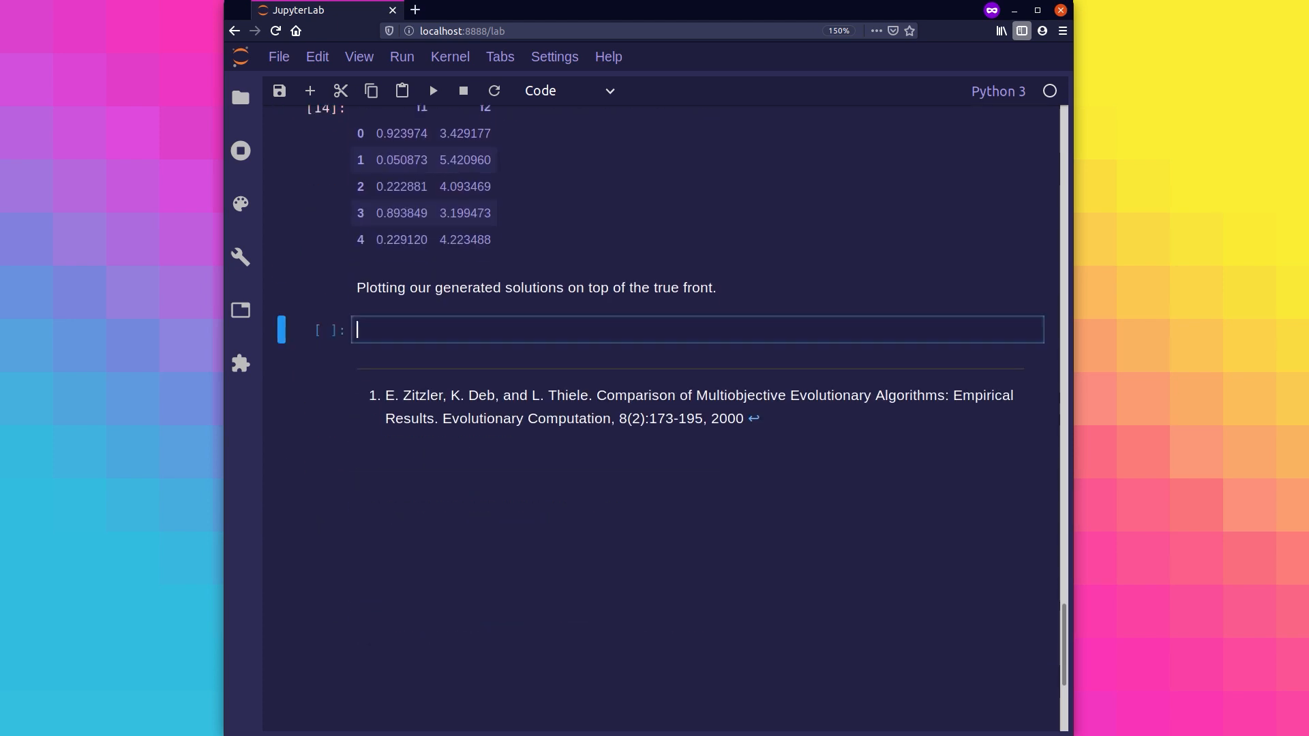
# - Build a go.Figure with scatters for the 50 solutions and the red 'True Front' line
pyautogui.write('fig')
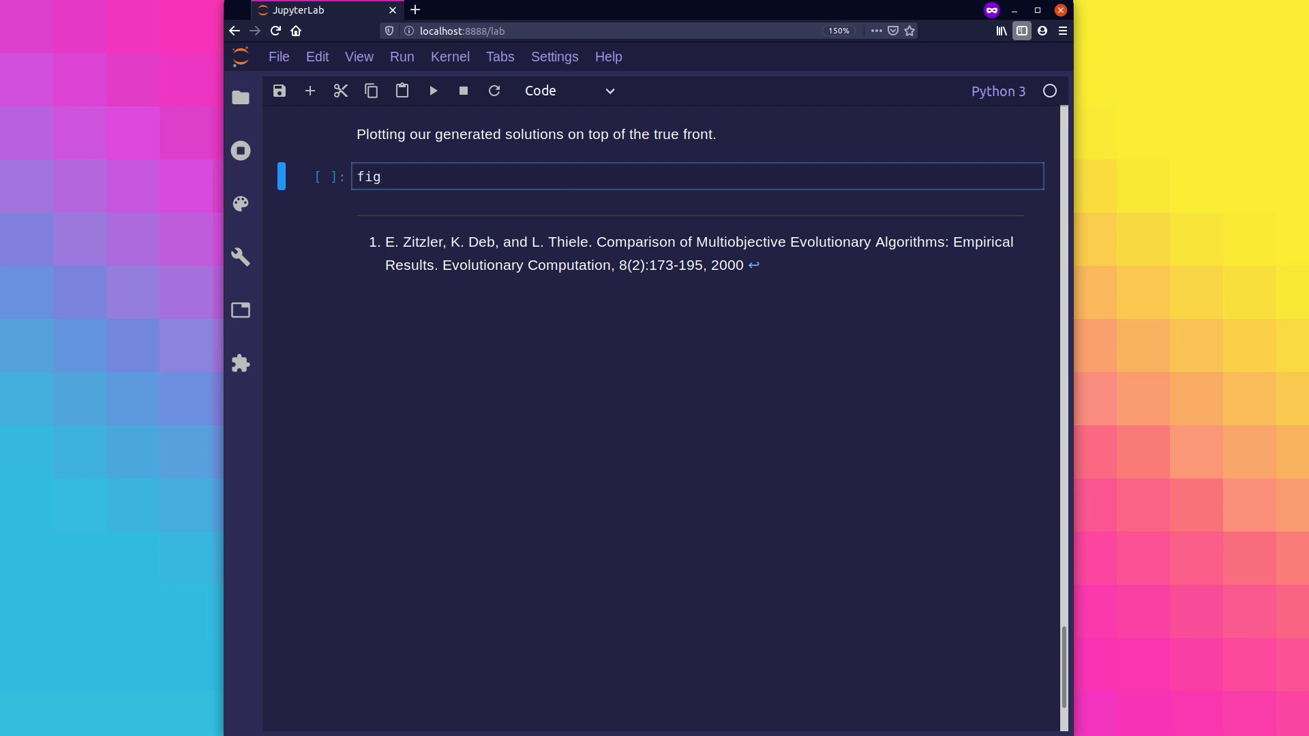
pyautogui.write("= go.Figure(layout=dict(xaxis=dict(title='f1'), yaxis=dict(title='f2')))")
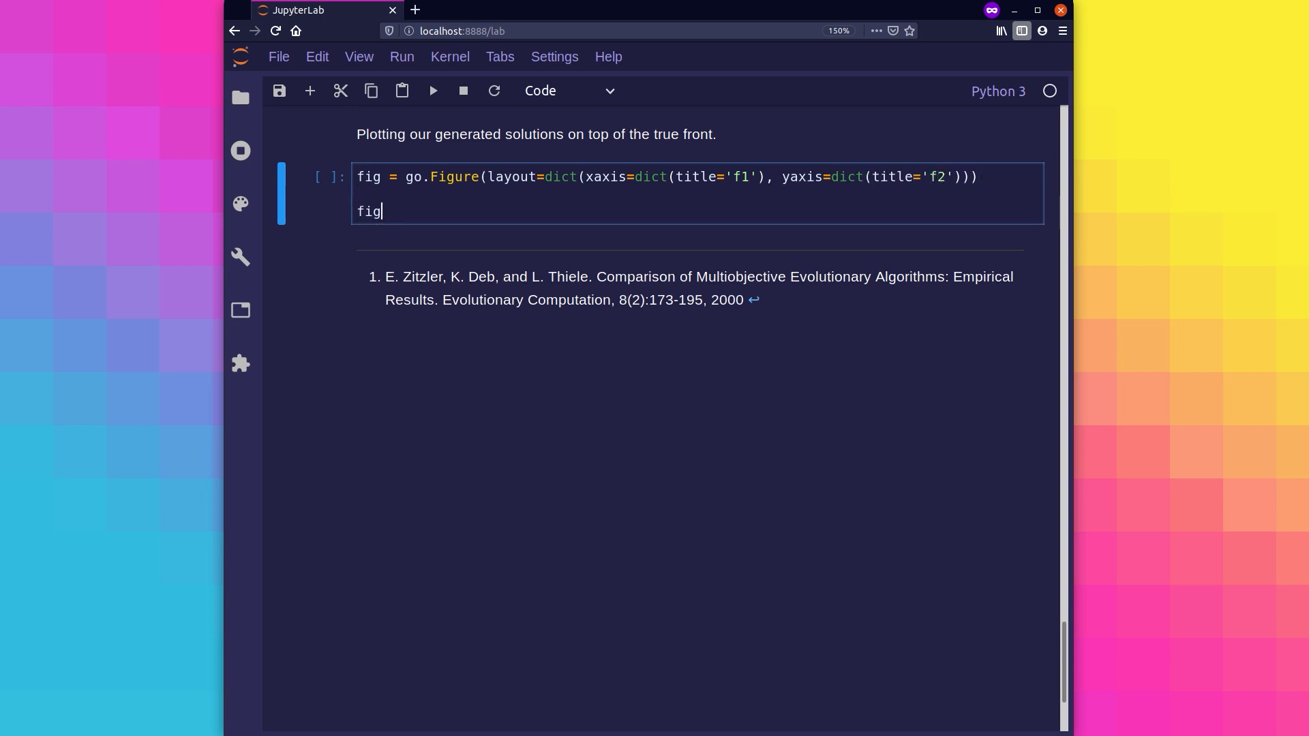
pyautogui.write('.add_scatter(x=objective_values.f1, y=objective_values.f2,')
pyautogui.write("name='Solutions', mode='markers')")
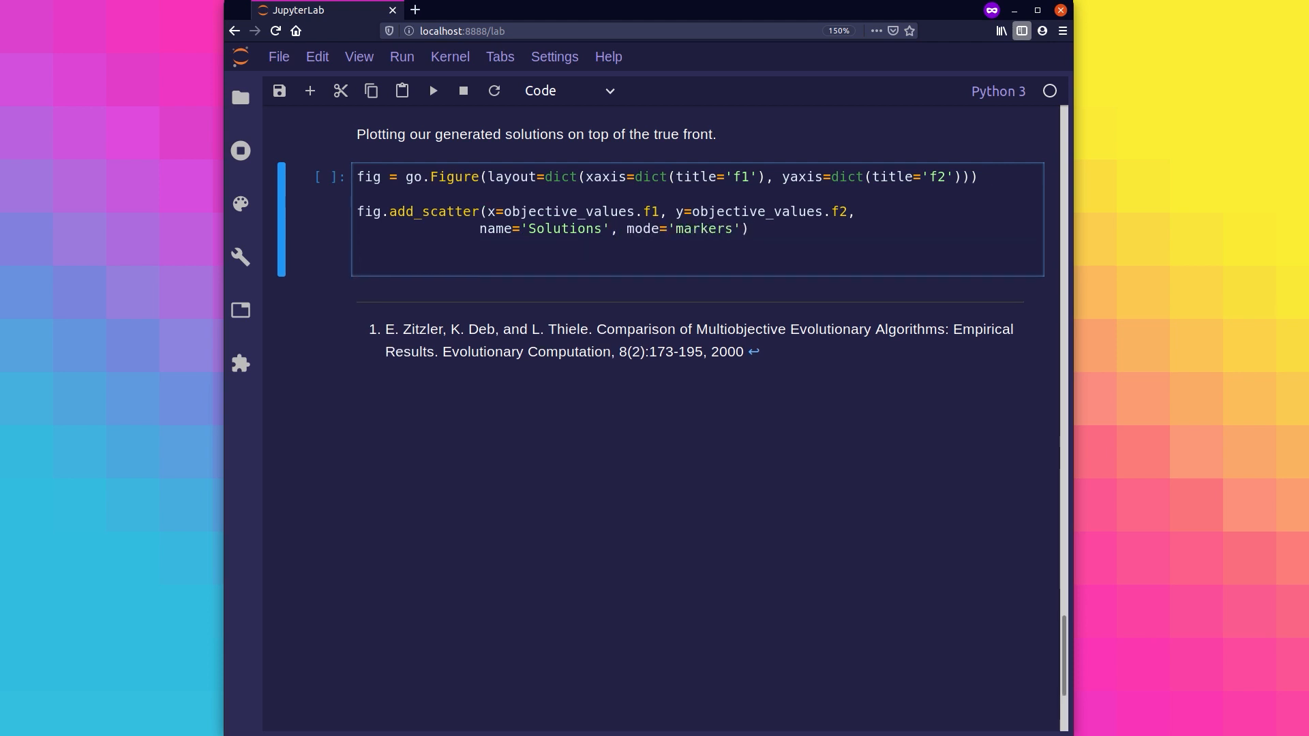
pyautogui.write('fig.add_scatter(x=true_front.f1, y=')
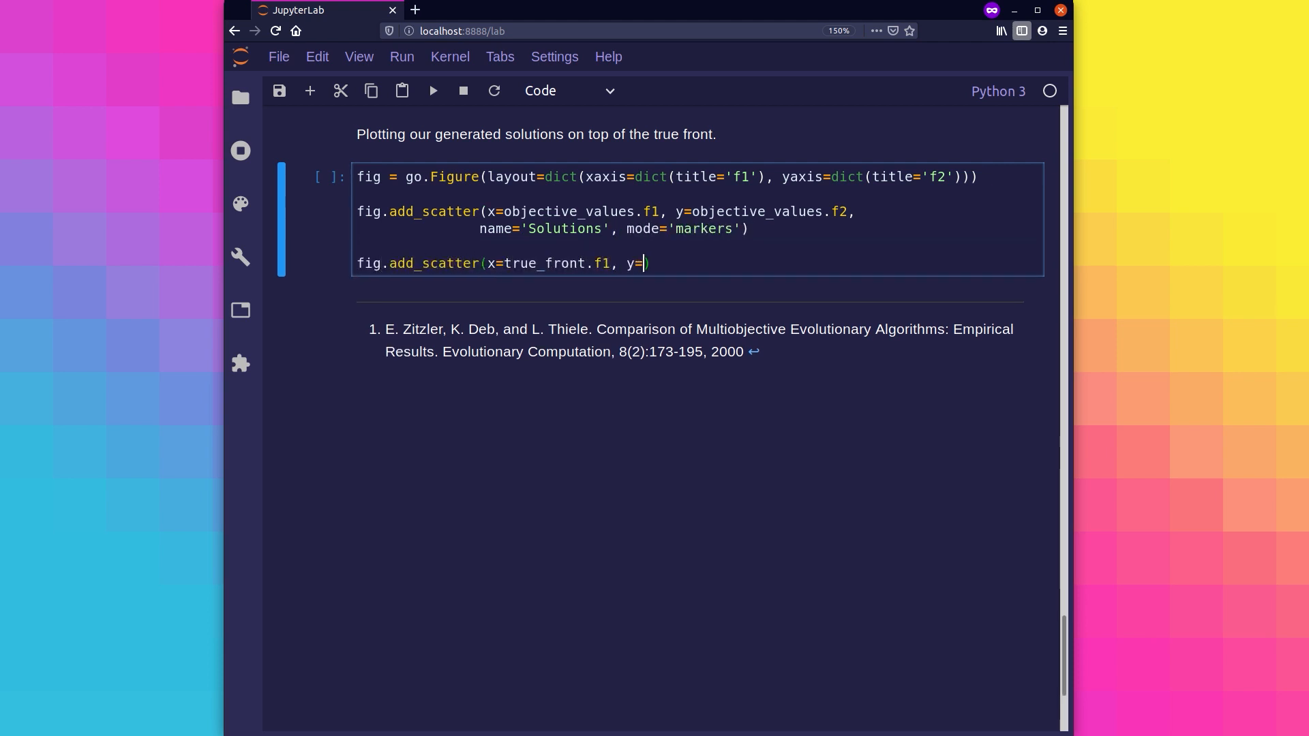
pyautogui.write("true_front.f2, name='True f'")
pyautogui.write('fig.show()')
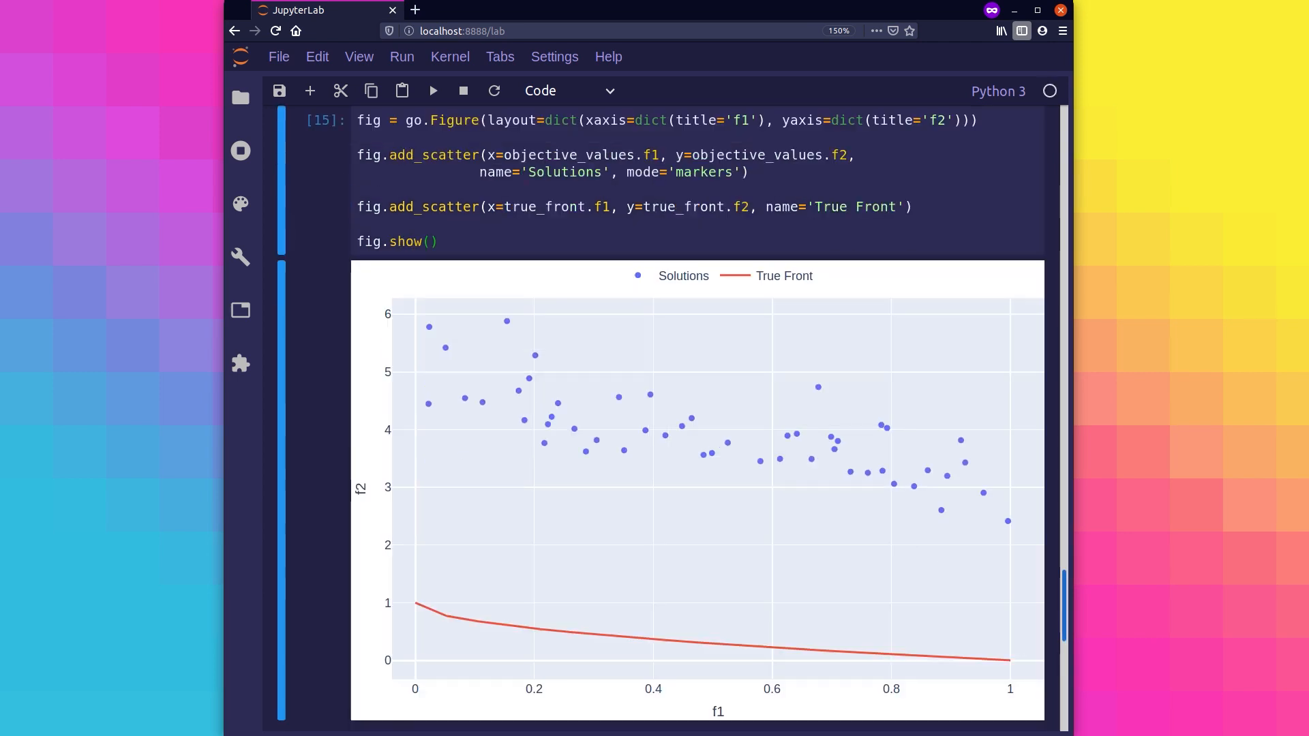
pyautogui.moveTo(532, 391)
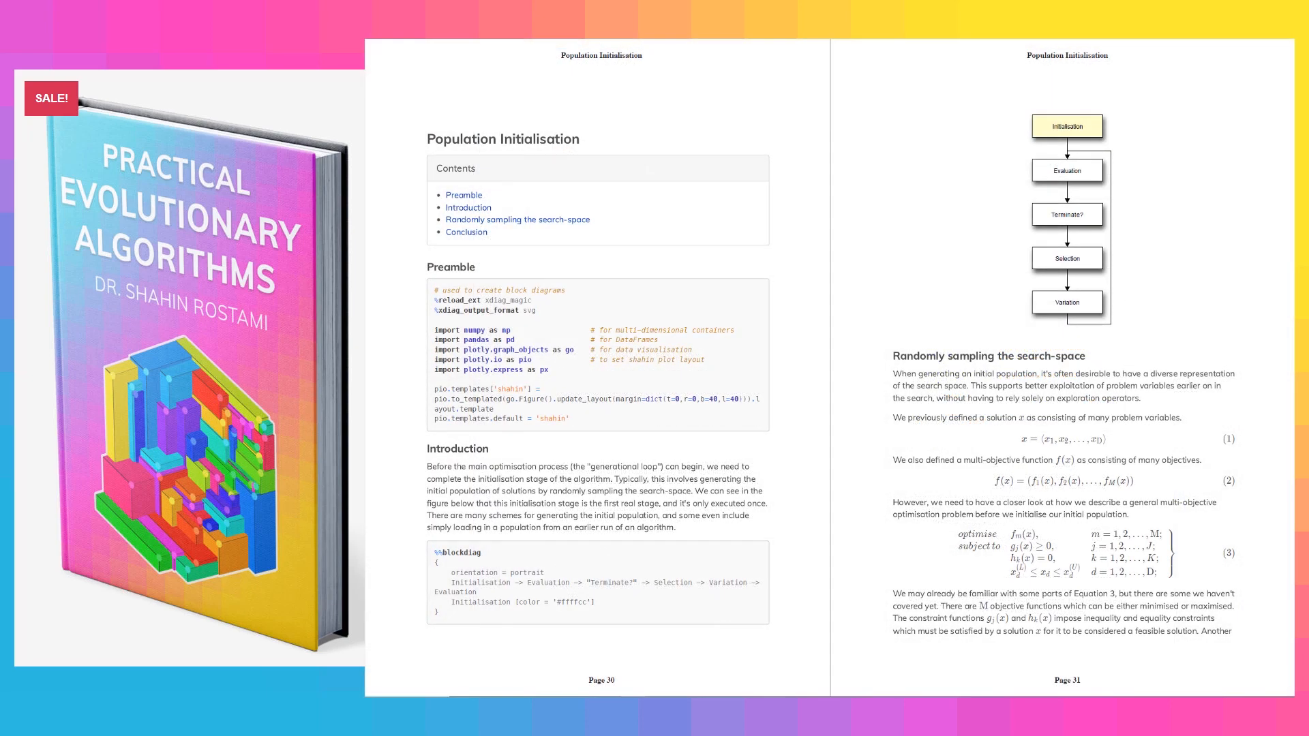
# - Scroll the book slides to pages 40–41 on populations in objective and decision space
pyautogui.scroll(-3)
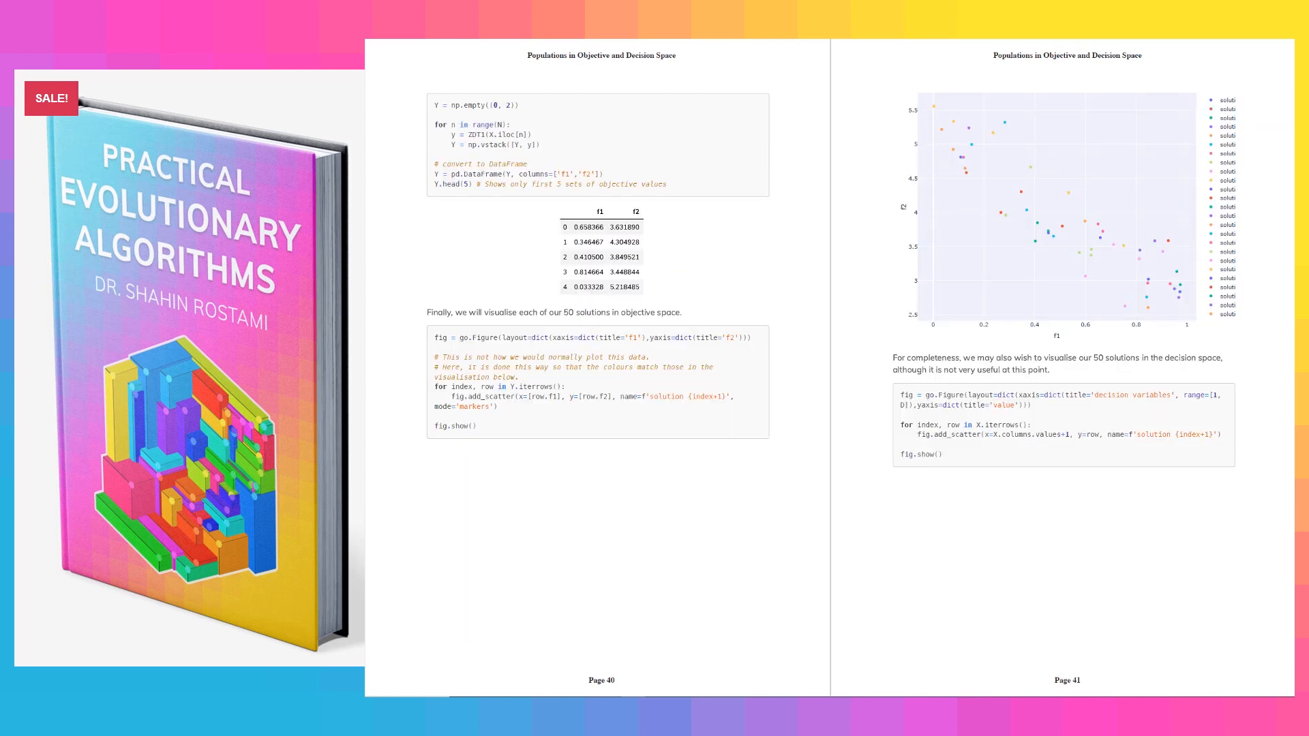